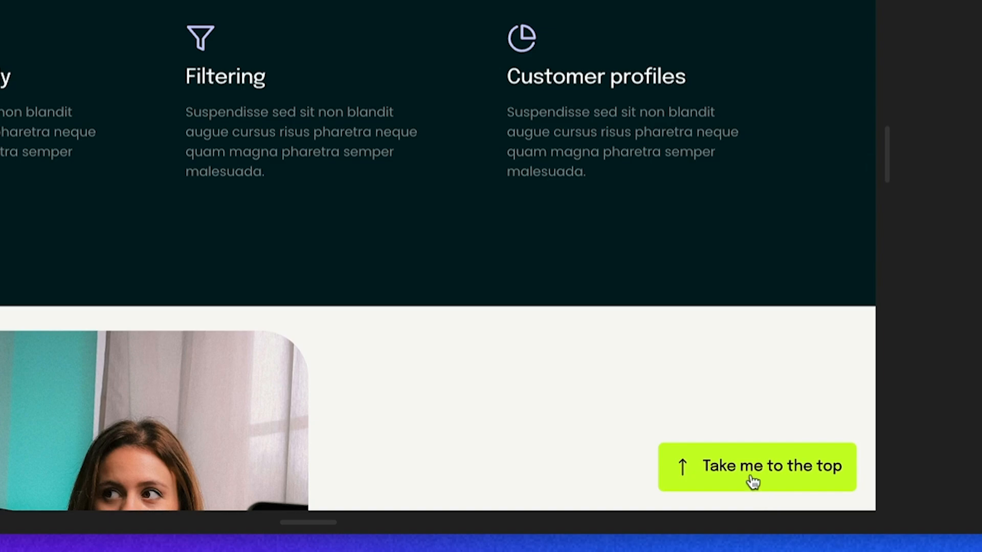
# Step: Run the live preview and scroll the Yippie page down to the footer and back to Features
pyautogui.click(755, 466)
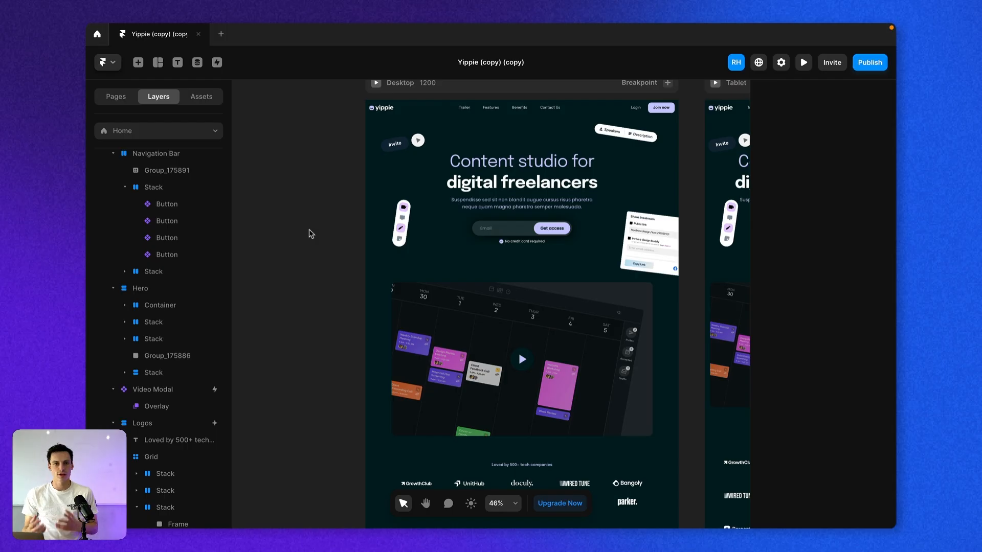
pyautogui.click(804, 62)
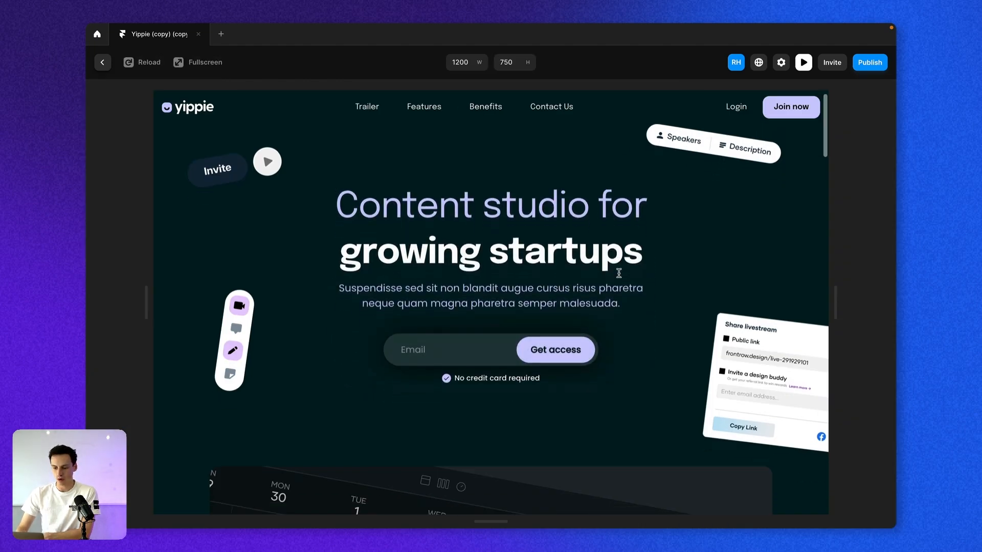
pyautogui.scroll(-3)
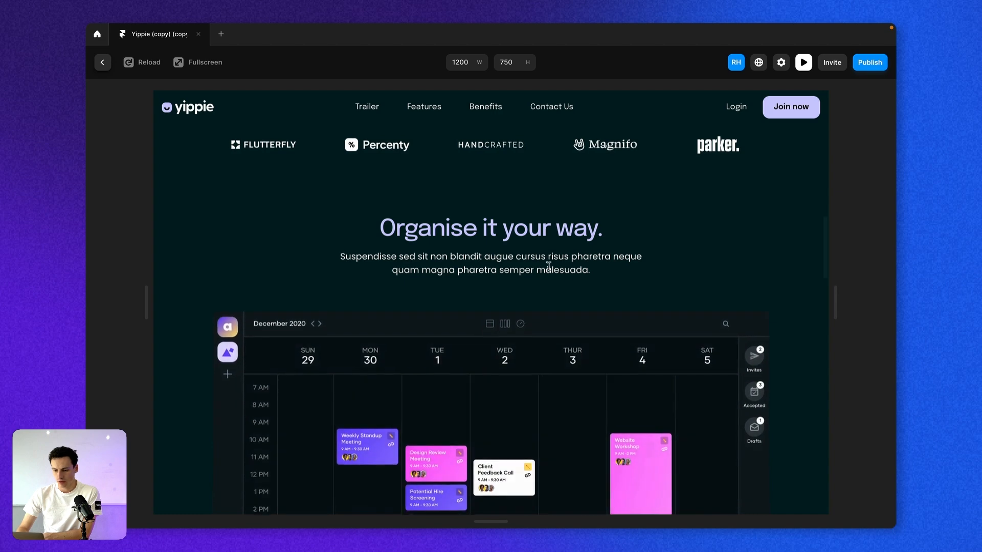
pyautogui.scroll(-3)
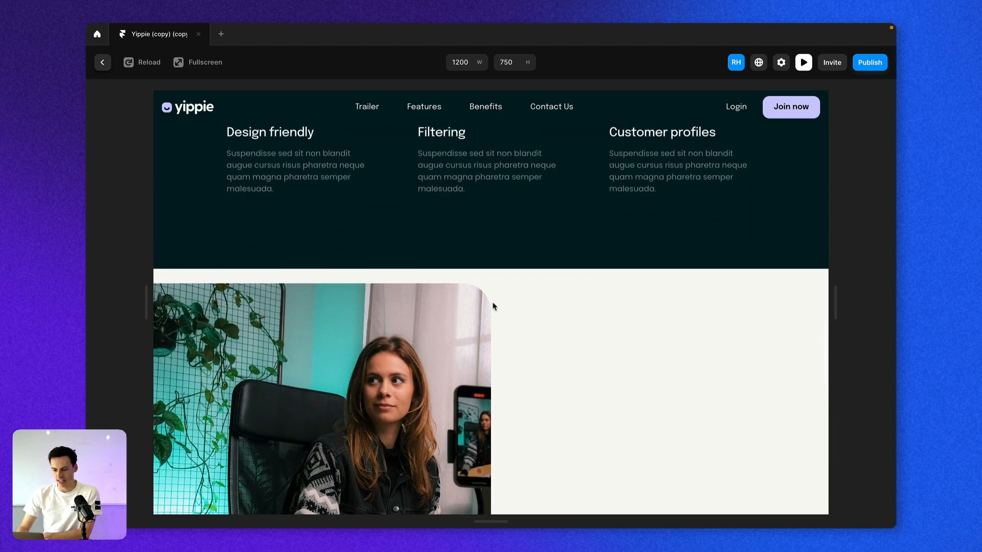
pyautogui.scroll(-3)
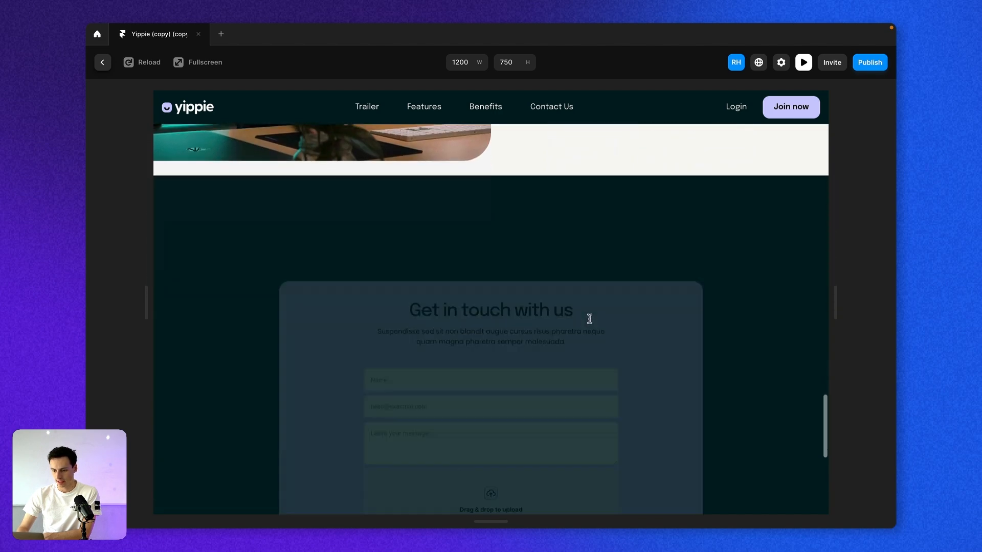
pyautogui.scroll(-3)
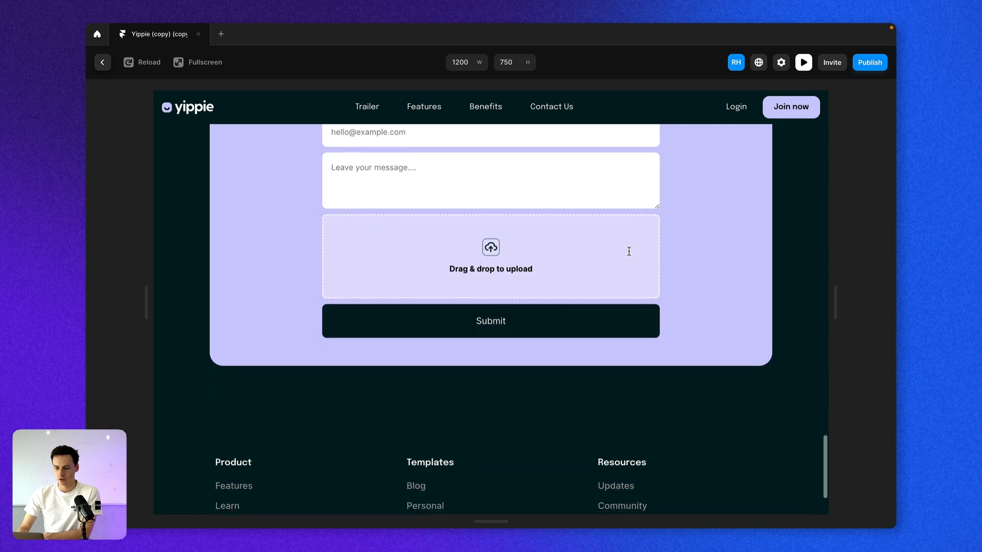
pyautogui.scroll(-3)
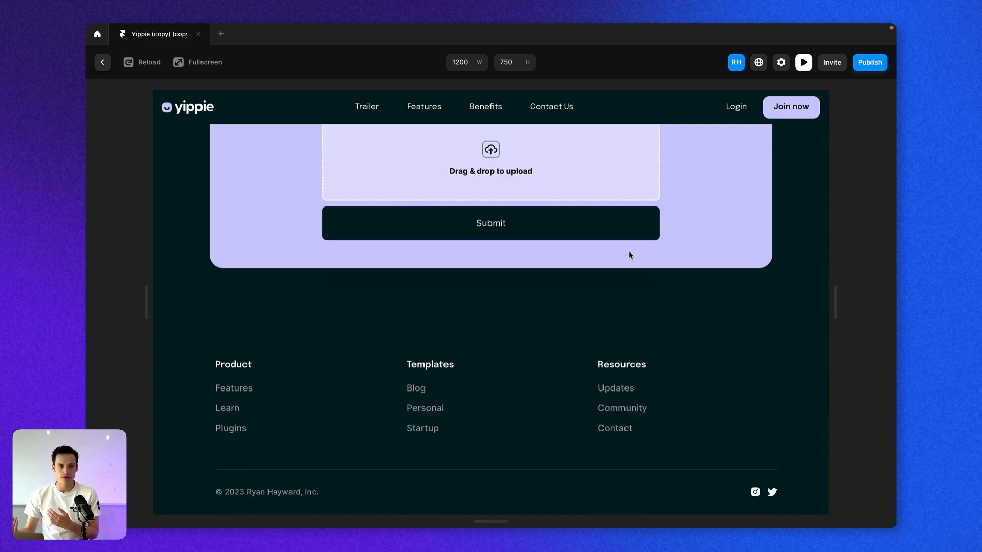
pyautogui.scroll(3)
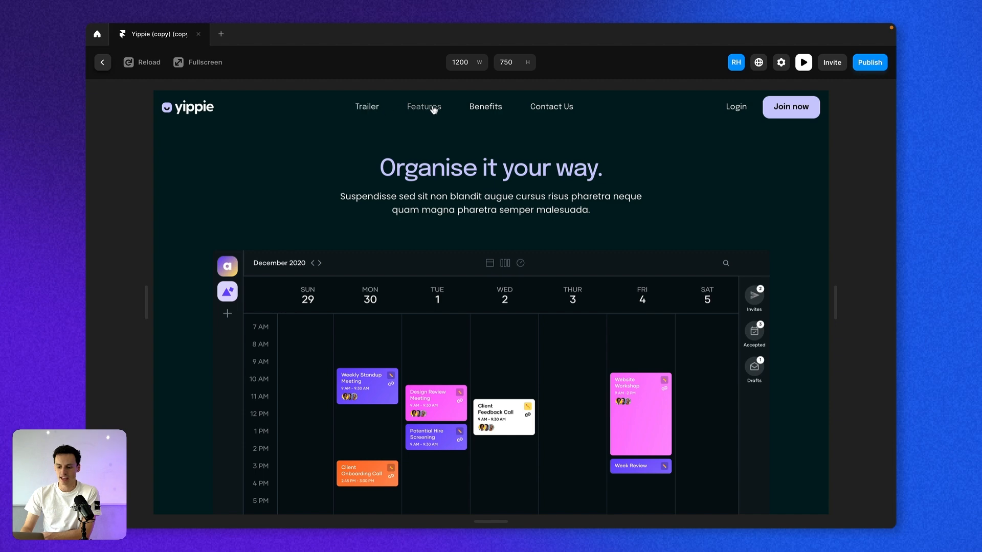
pyautogui.moveTo(506, 228)
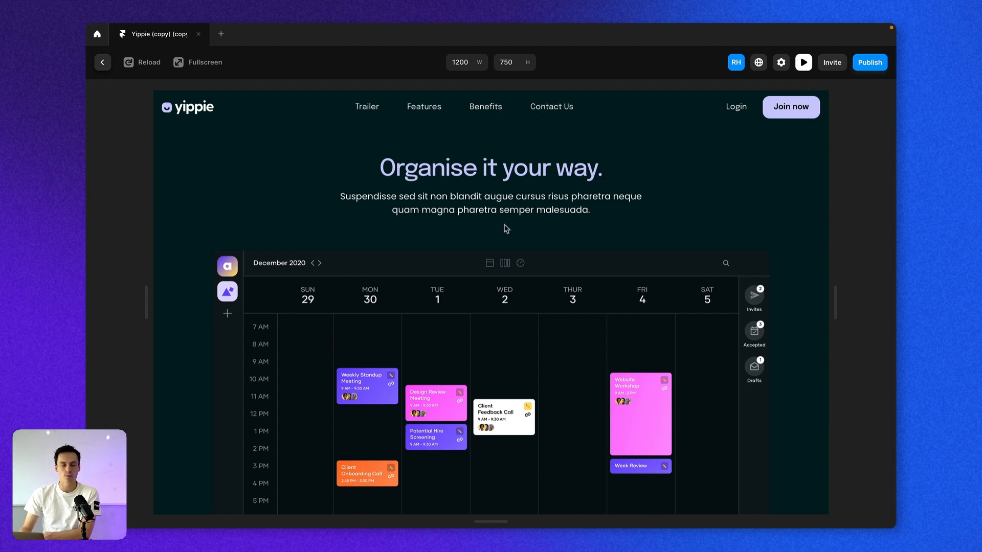
pyautogui.moveTo(470, 253)
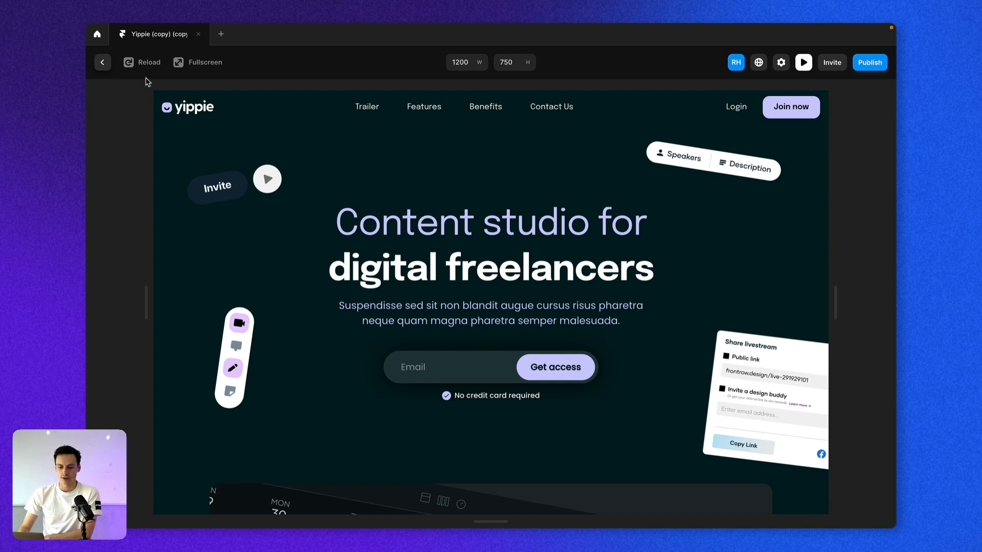
# Step: Leave preview and give the hero Video Modal a scroll section named 'video'
pyautogui.click(102, 63)
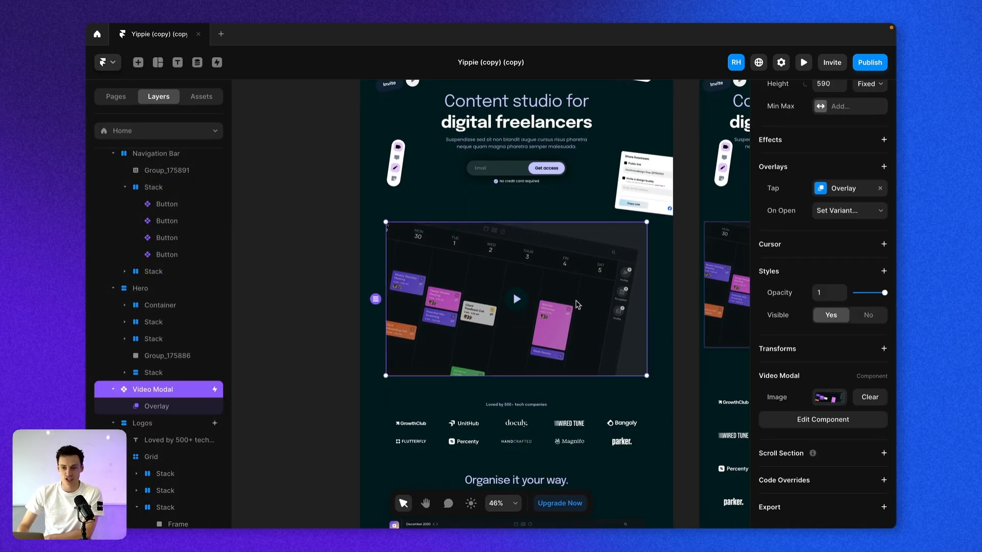
pyautogui.moveTo(625, 289)
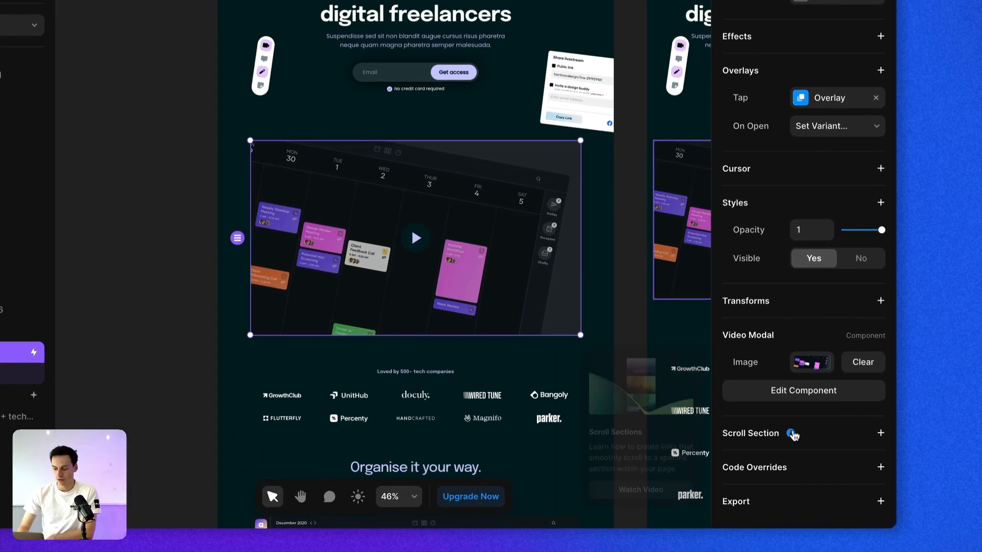
pyautogui.moveTo(791, 433)
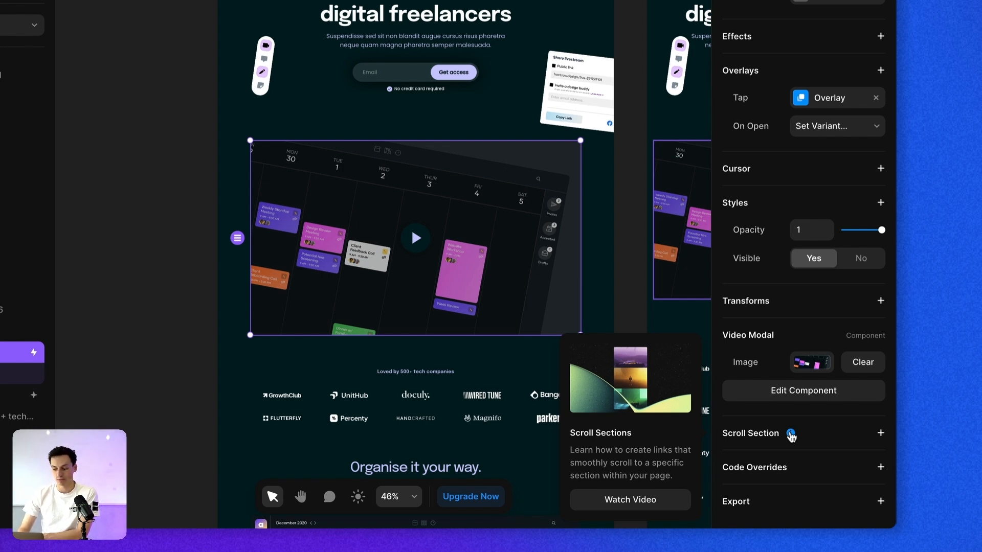
pyautogui.click(880, 432)
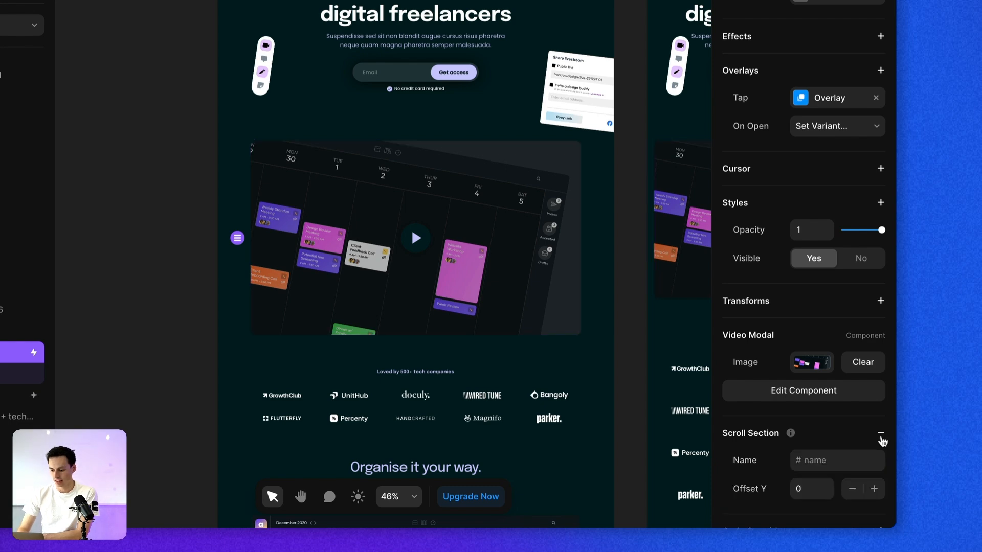
pyautogui.click(836, 461)
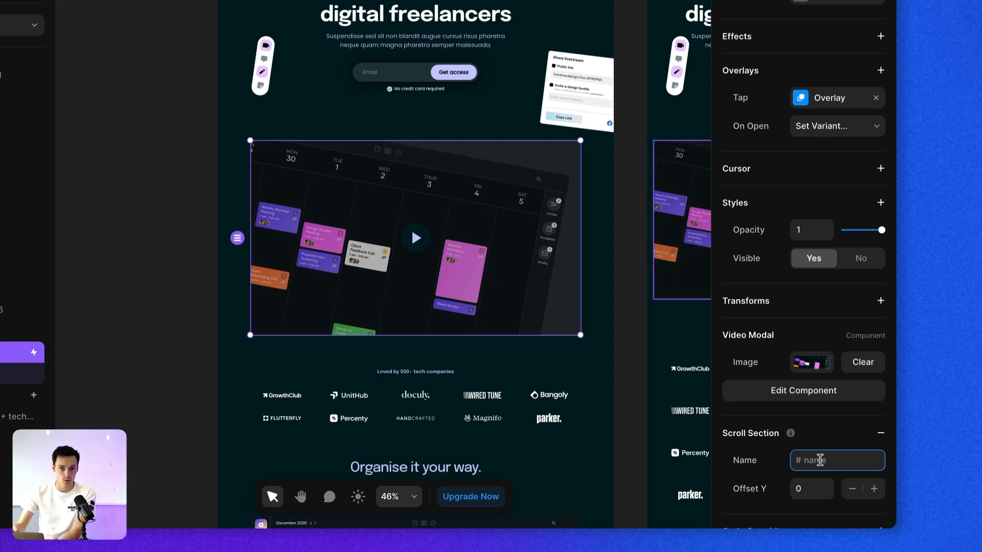
pyautogui.write('video')
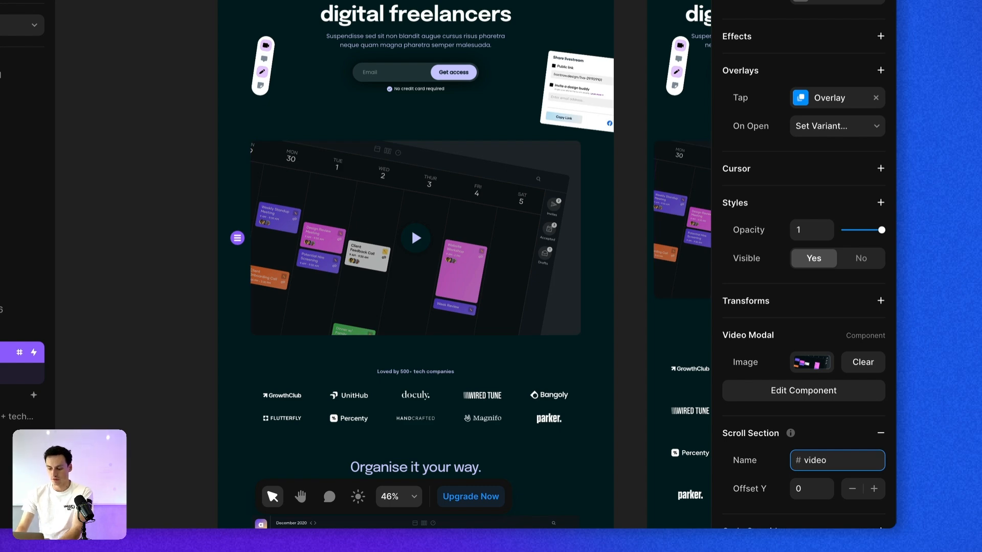
pyautogui.click(414, 238)
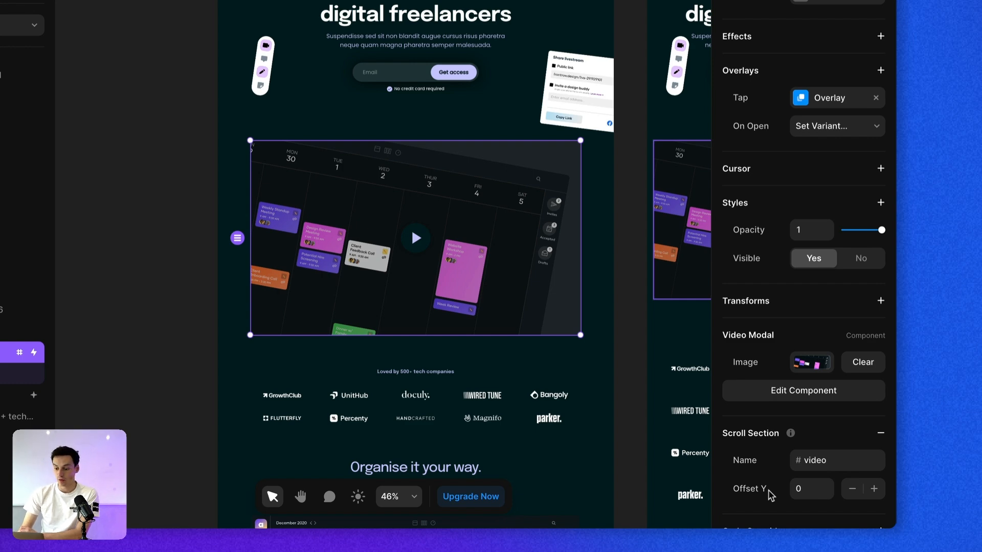
pyautogui.moveTo(389, 286)
pyautogui.write('20')
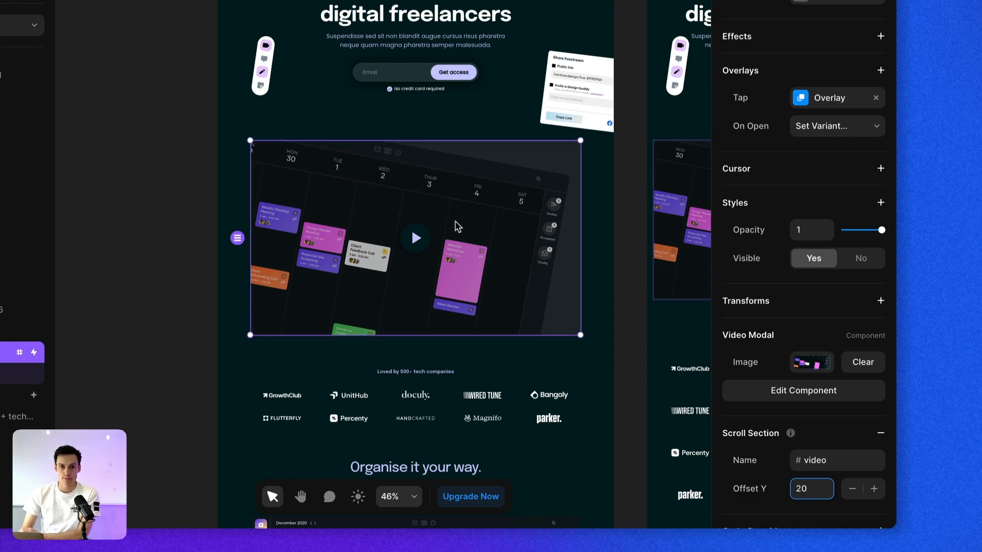
pyautogui.moveTo(462, 228)
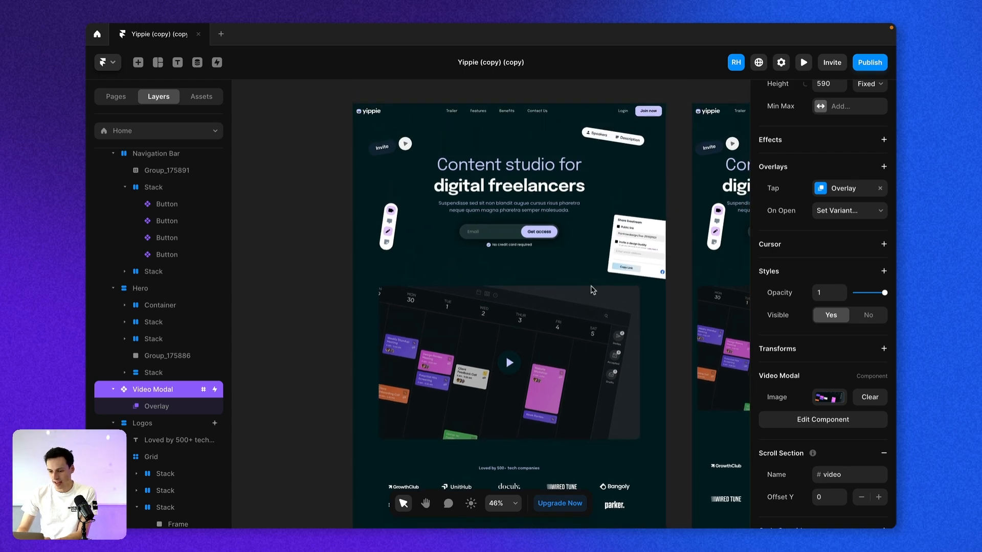
# Step: Give the features Content block a scroll section named 'features'
pyautogui.scroll(-3)
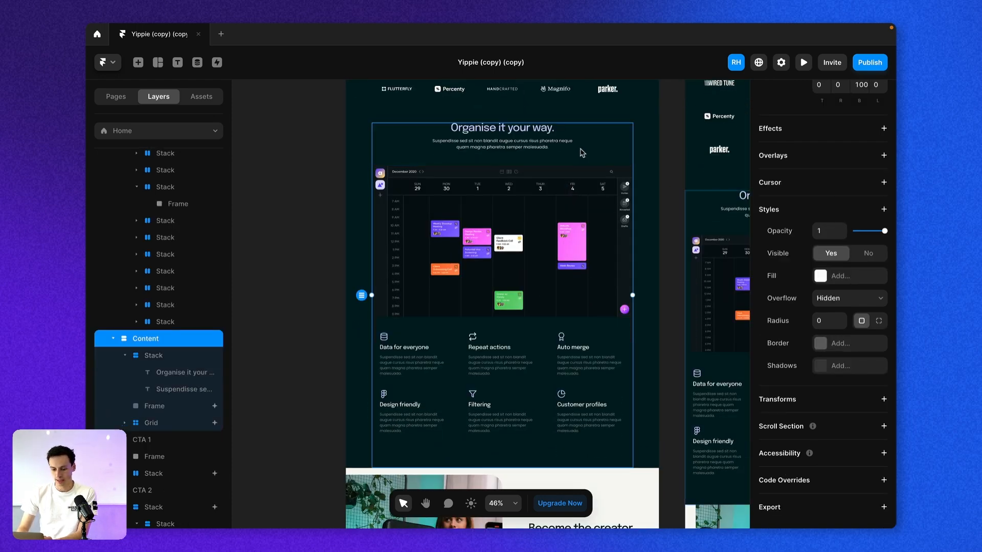
pyautogui.click(501, 127)
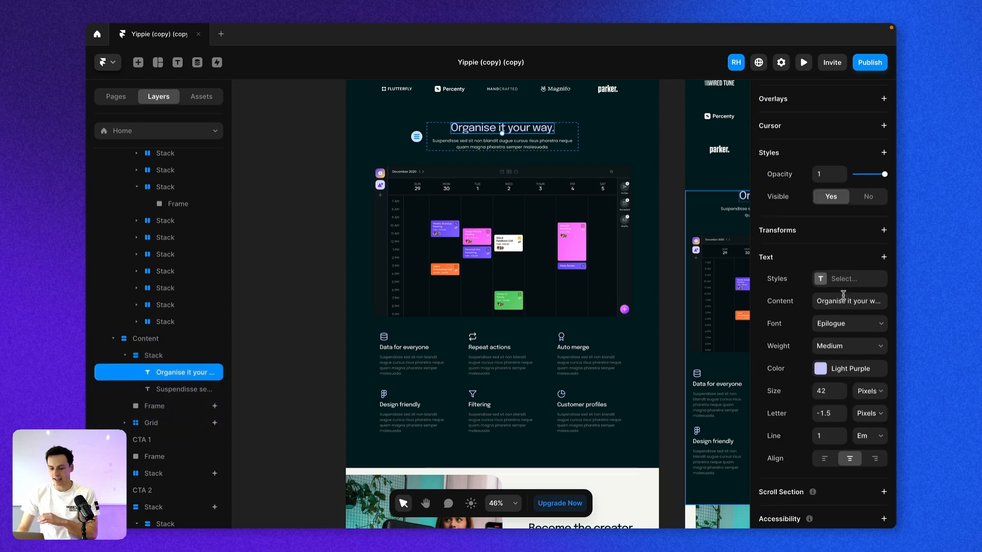
pyautogui.scroll(-3)
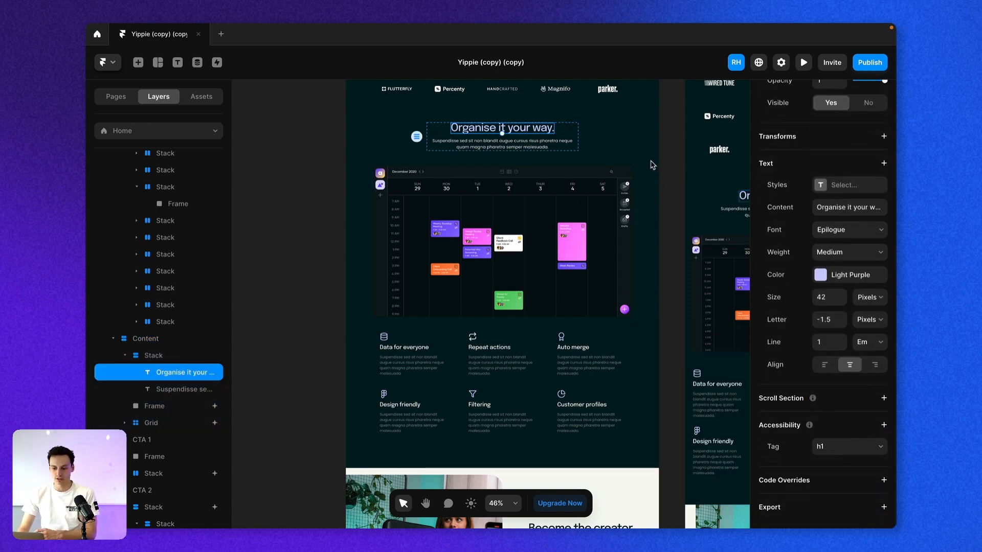
pyautogui.click(144, 338)
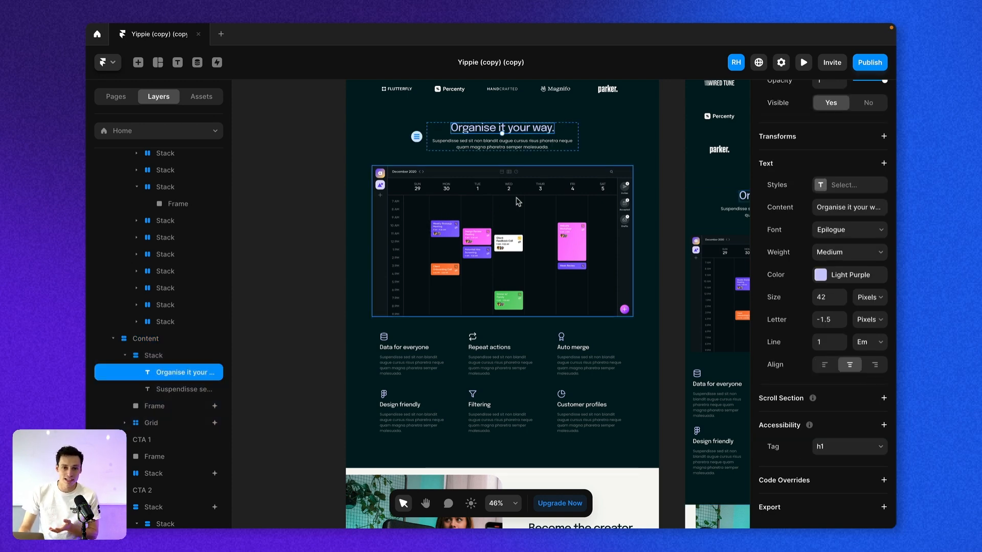
pyautogui.click(145, 339)
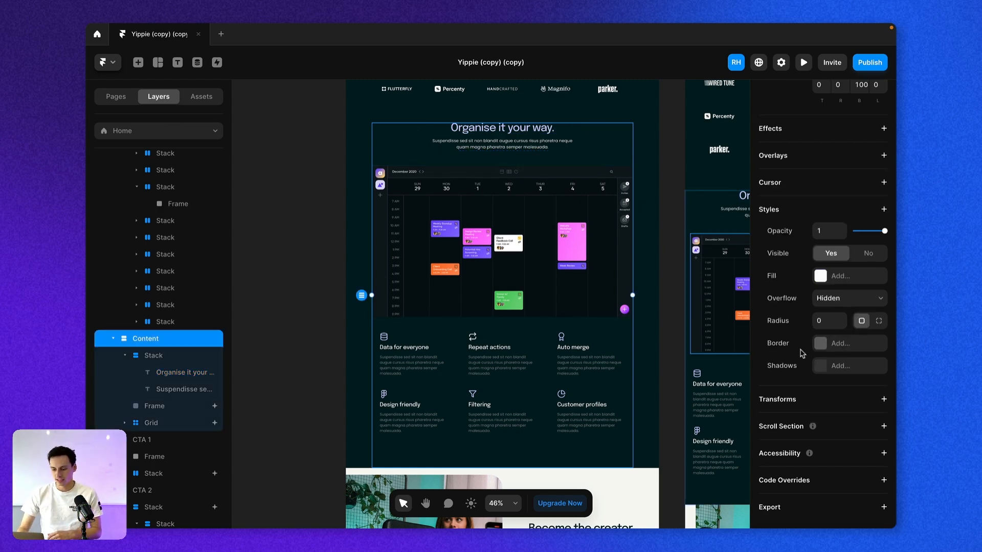
pyautogui.moveTo(846, 378)
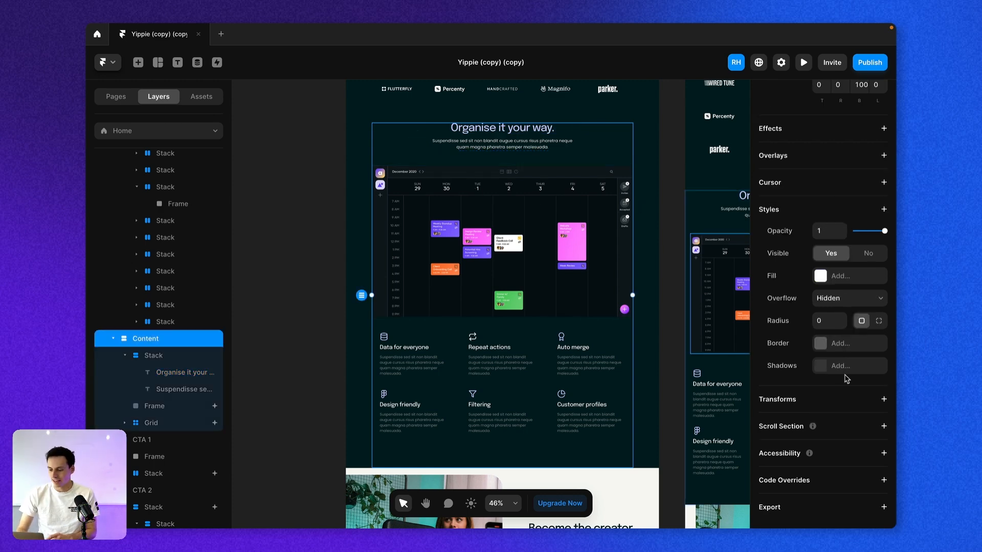
pyautogui.click(884, 425)
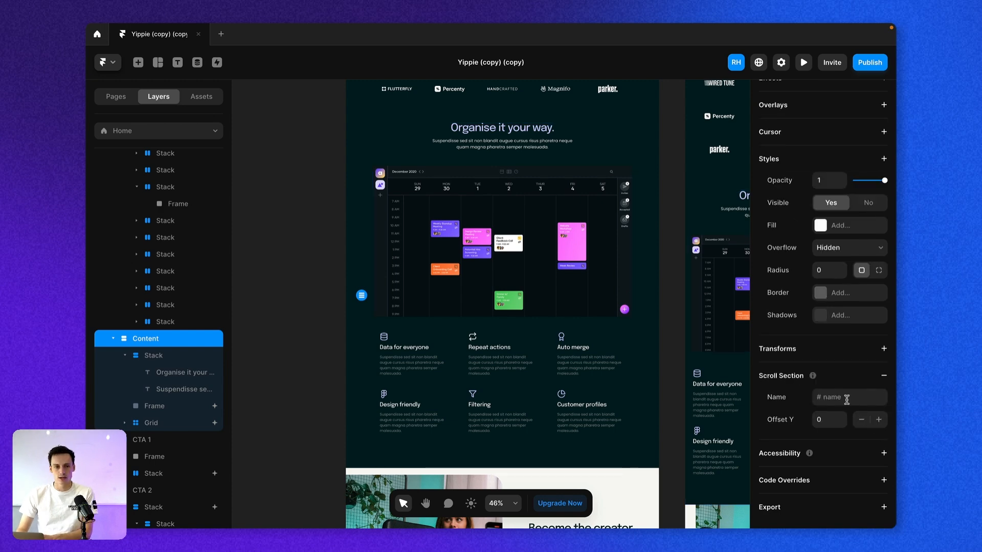
pyautogui.write('features')
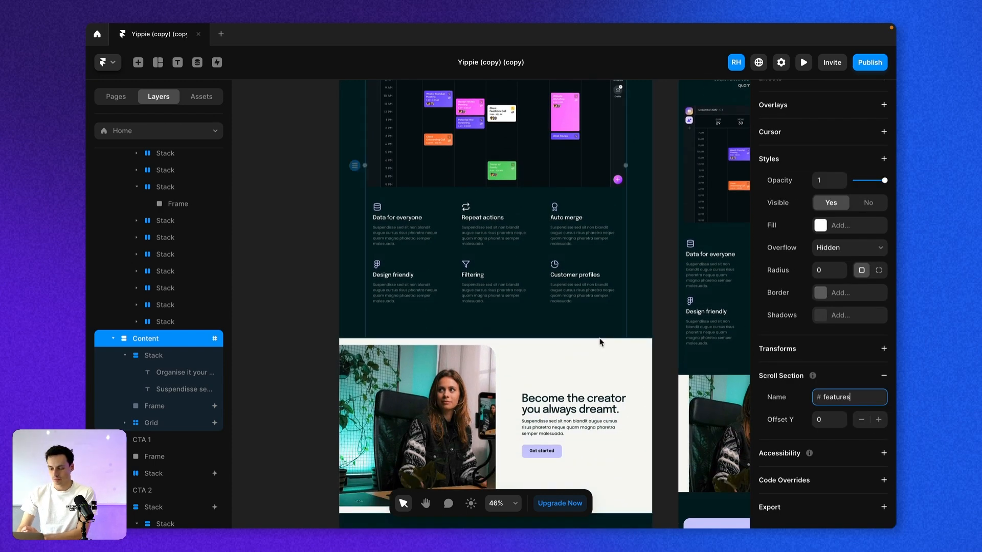
# Step: Give the creator CTA 1 banner a scroll section named 'benefits'
pyautogui.click(143, 440)
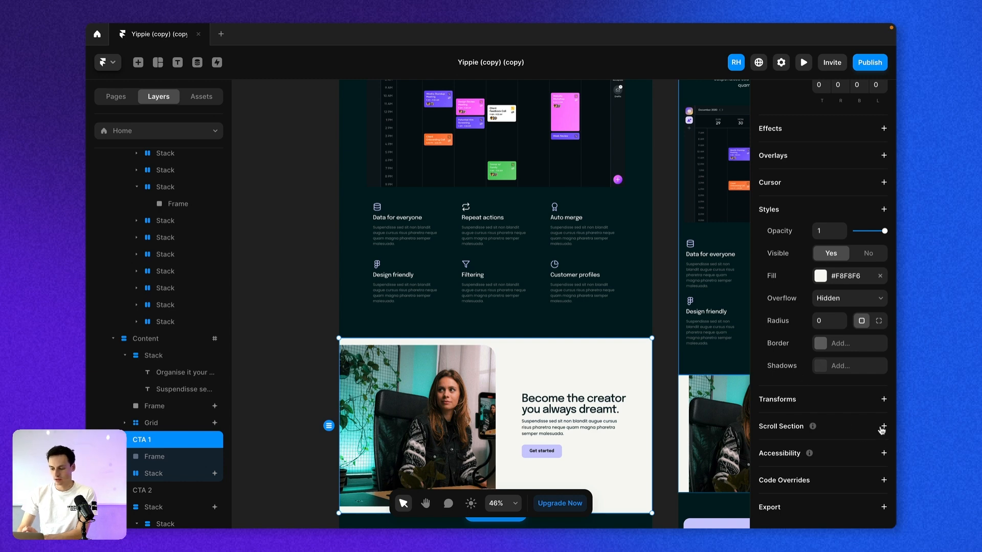
pyautogui.click(883, 428)
pyautogui.write('benefits')
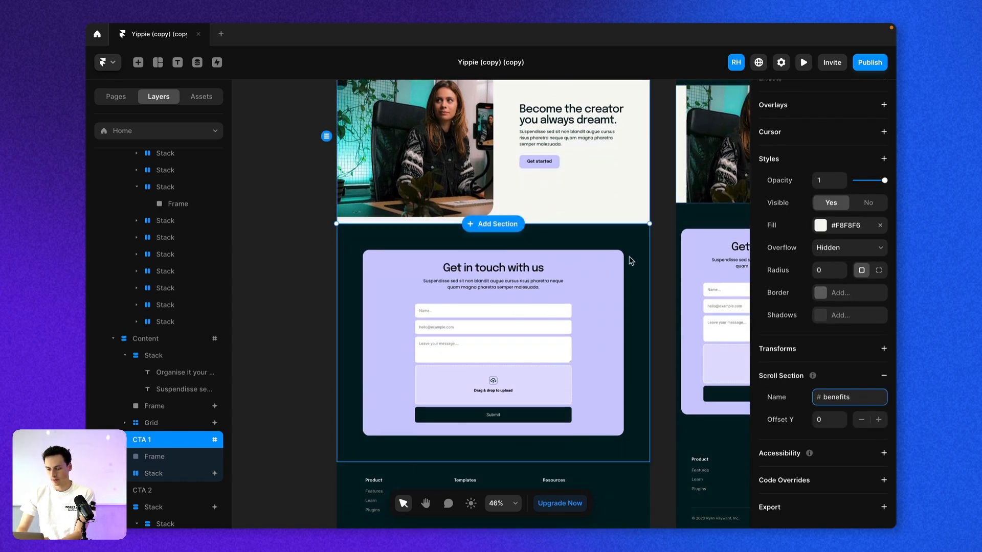
pyautogui.click(142, 490)
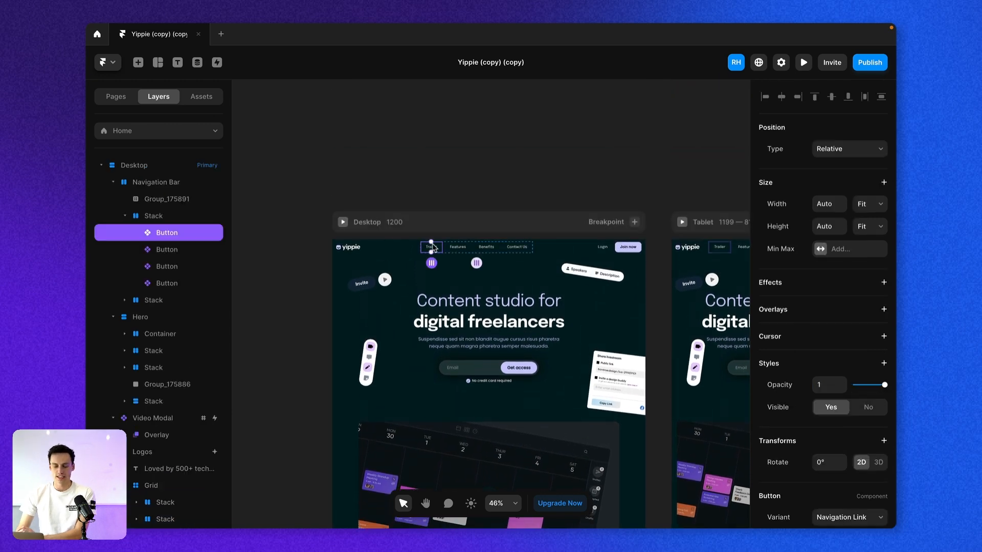
# Step: Add a Link to the Navigation Link variant exposed as a component property, then return Home
pyautogui.scroll(3)
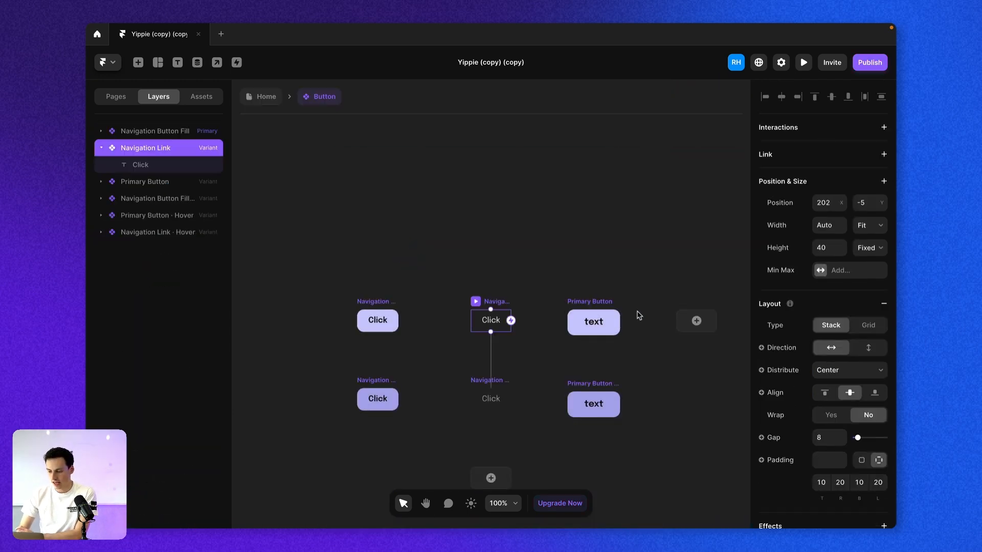
pyautogui.click(884, 154)
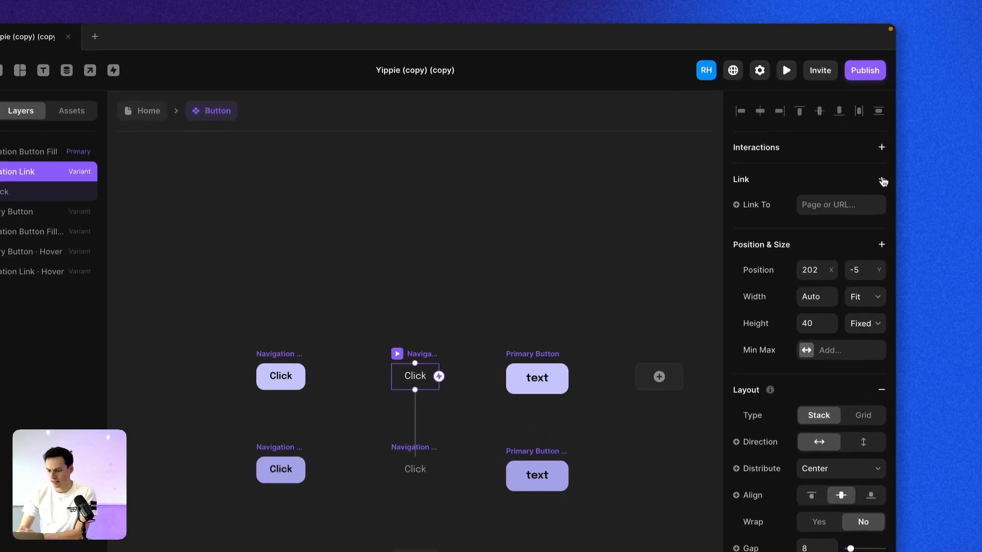
pyautogui.click(735, 204)
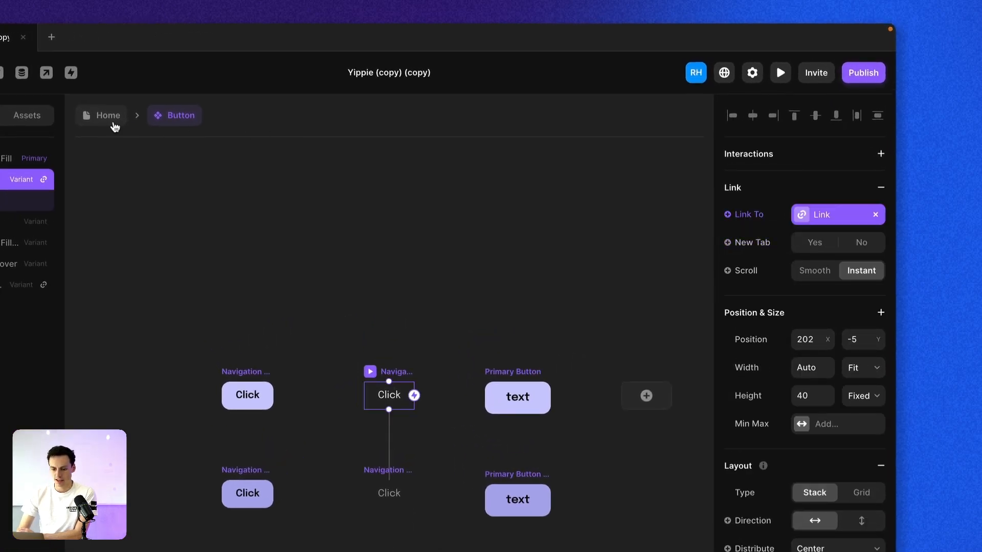
pyautogui.click(107, 116)
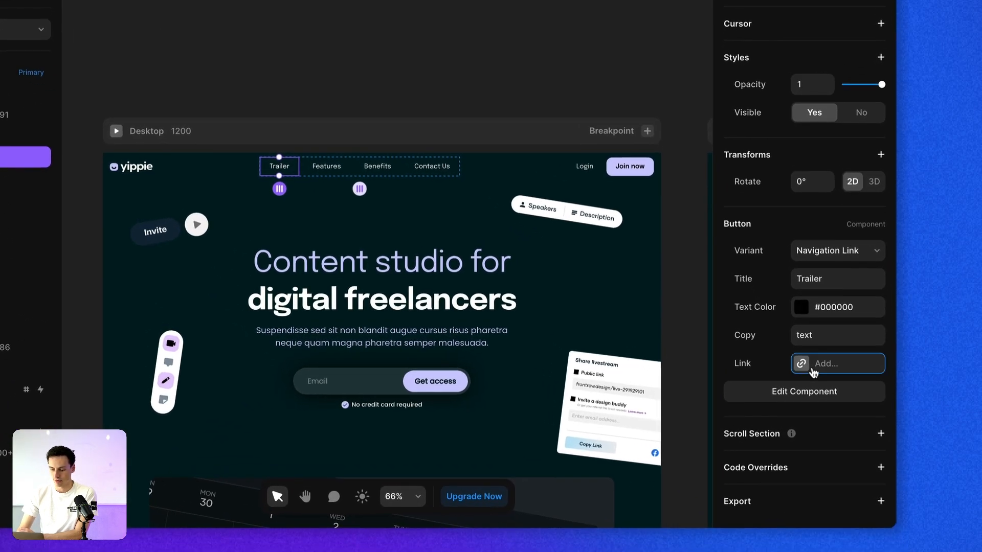
# Step: Link the Trailer and Features nav items to Home's #video and #features sections
pyautogui.click(838, 363)
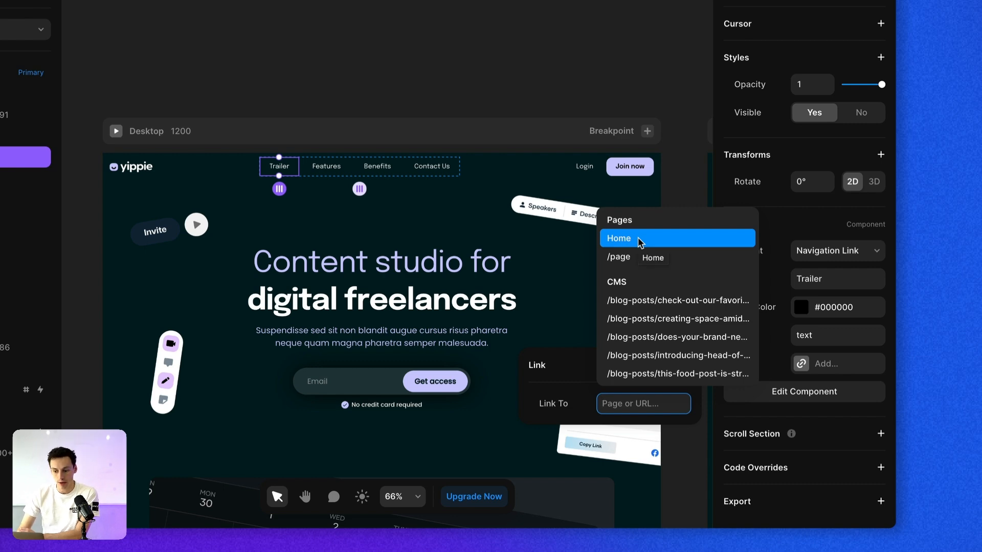
pyautogui.click(637, 238)
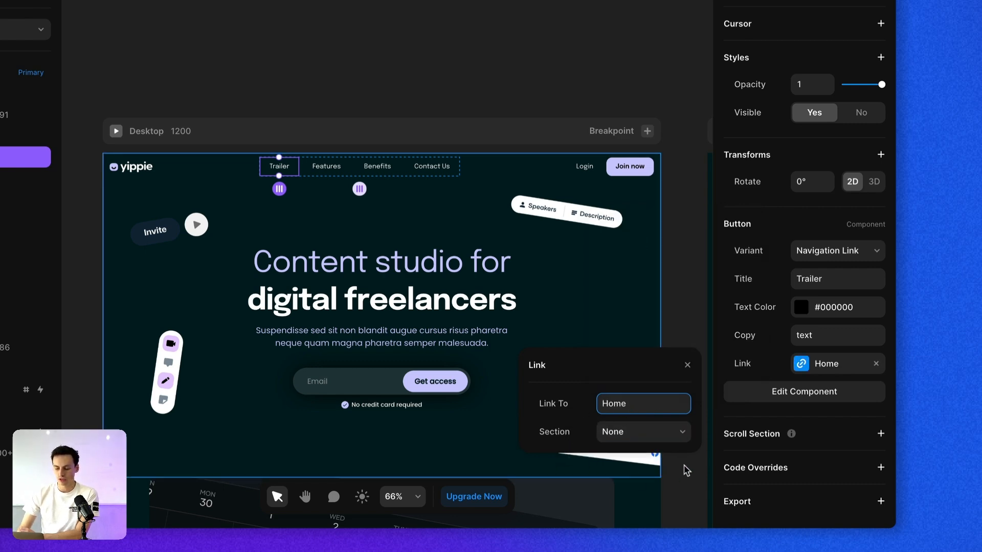
pyautogui.moveTo(550, 434)
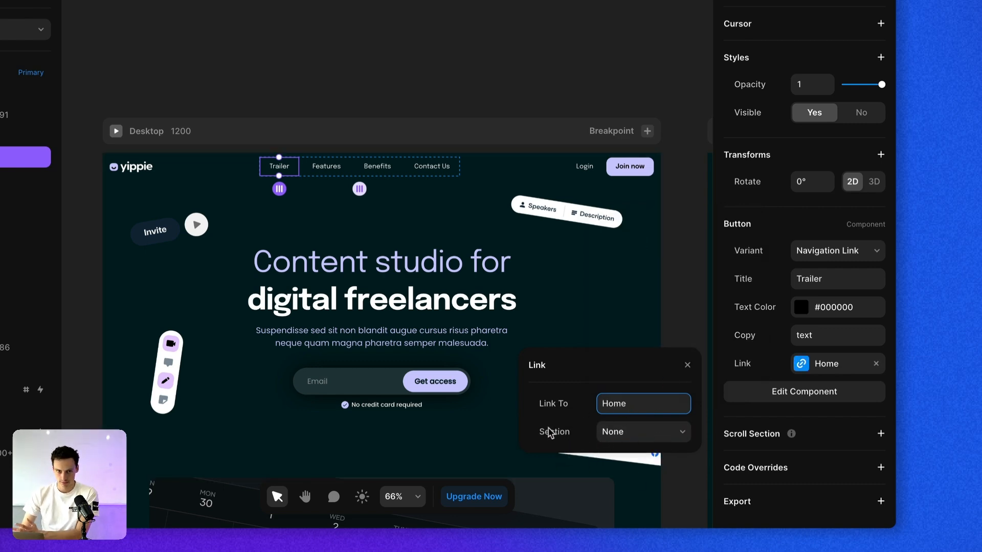
pyautogui.click(643, 432)
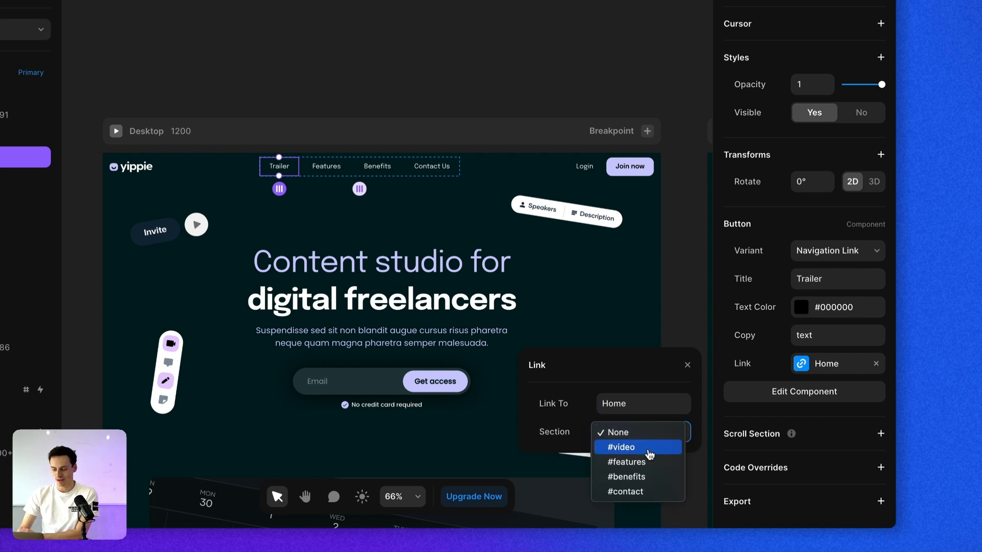
pyautogui.moveTo(637, 461)
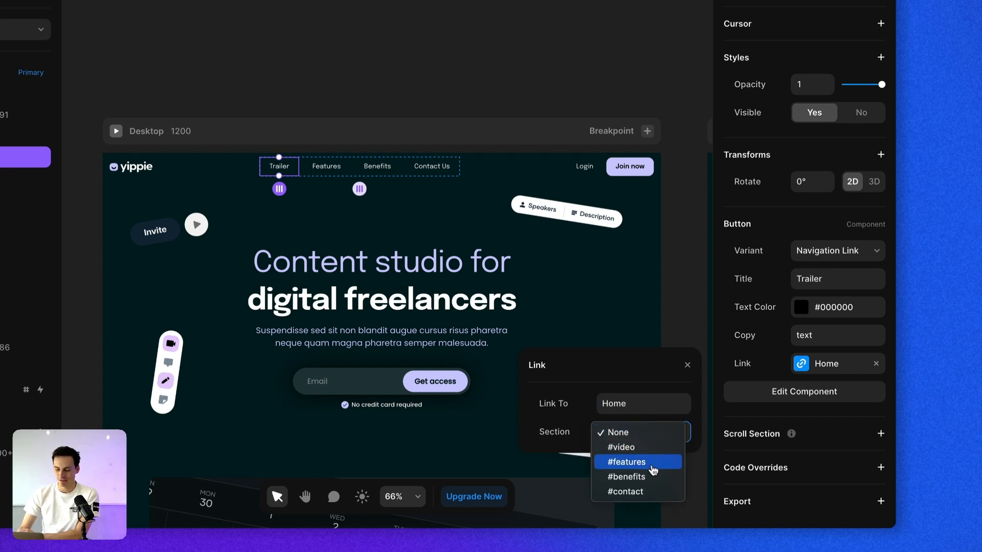
pyautogui.moveTo(638, 447)
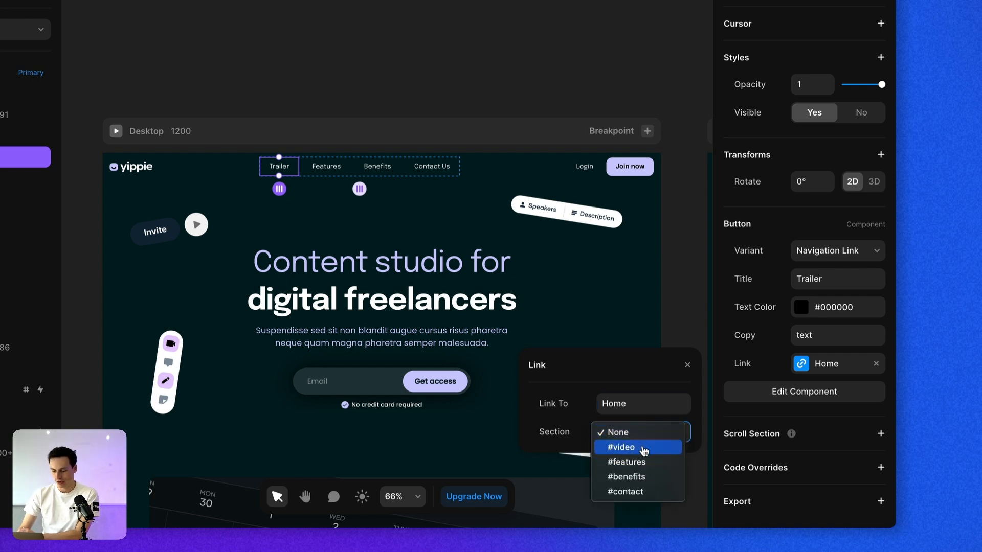
pyautogui.click(325, 166)
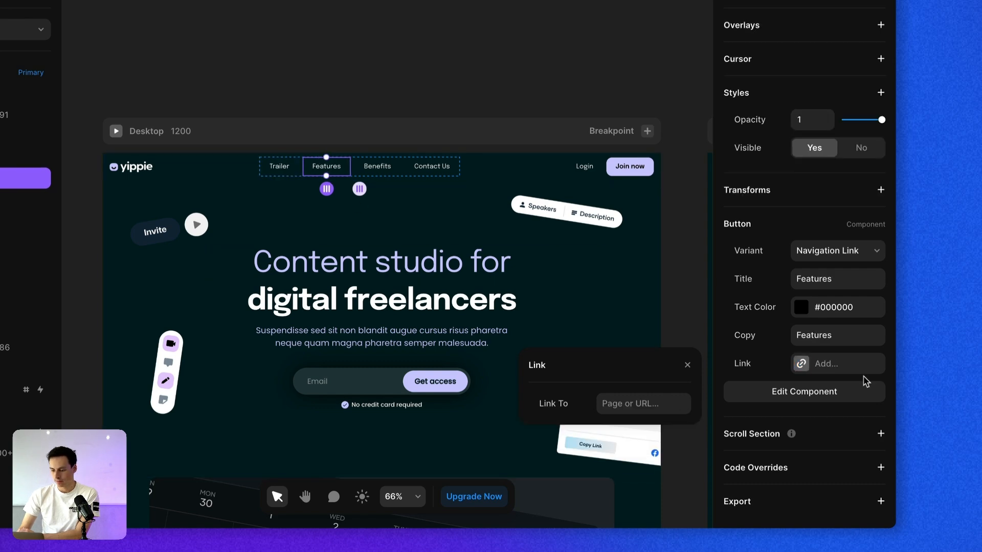
pyautogui.write('Home')
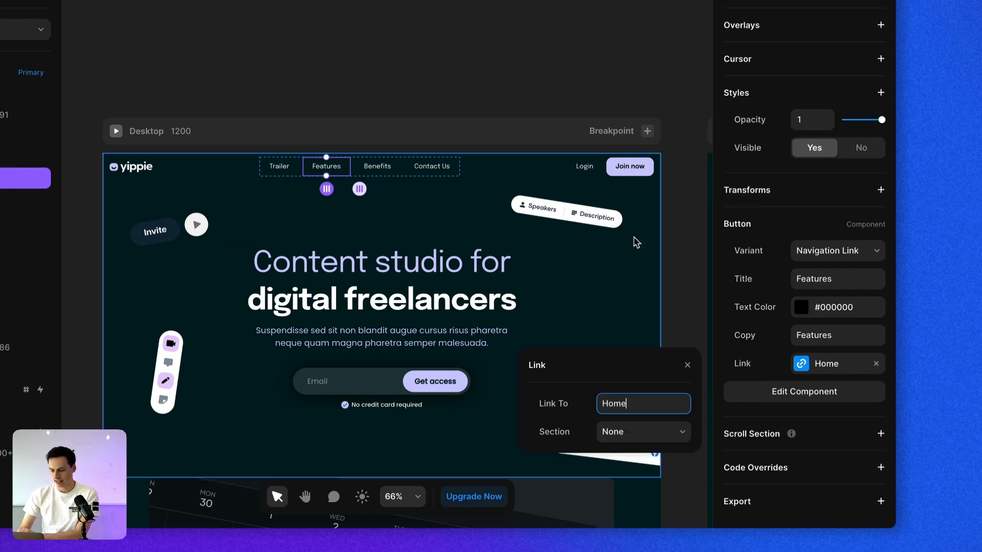
pyautogui.click(643, 432)
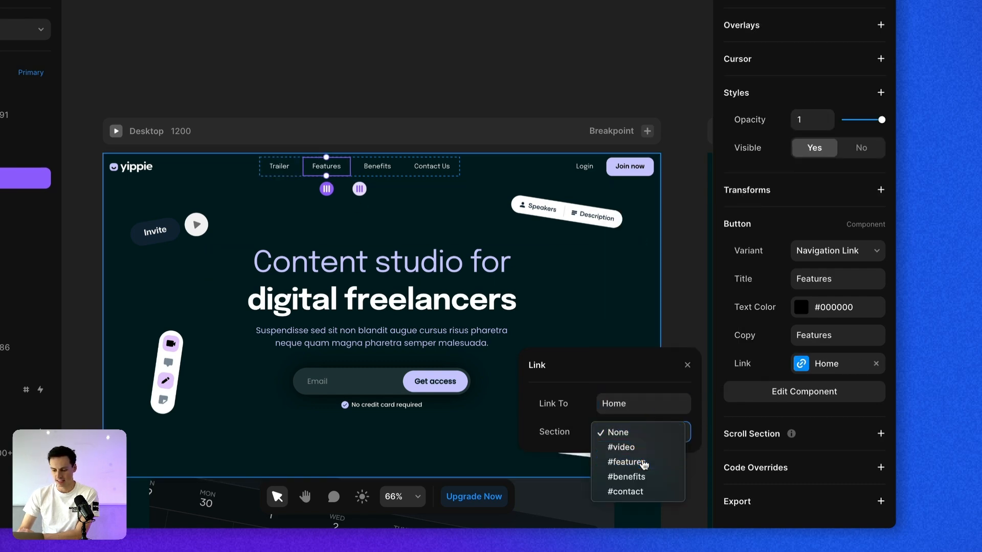
pyautogui.click(378, 166)
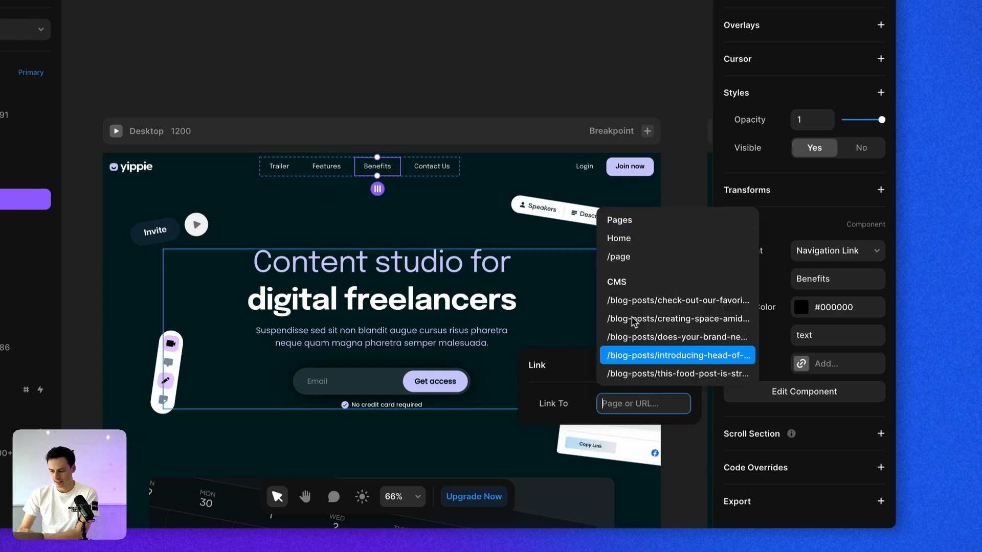
# Step: Link the Benefits and Contact Us nav items to Home's #benefits and #contact sections
pyautogui.click(618, 238)
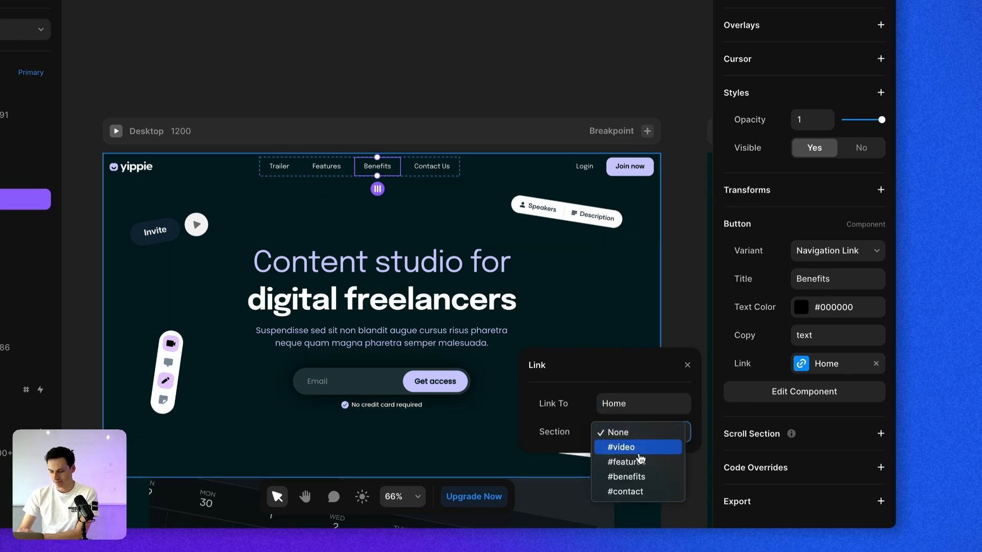
pyautogui.click(430, 166)
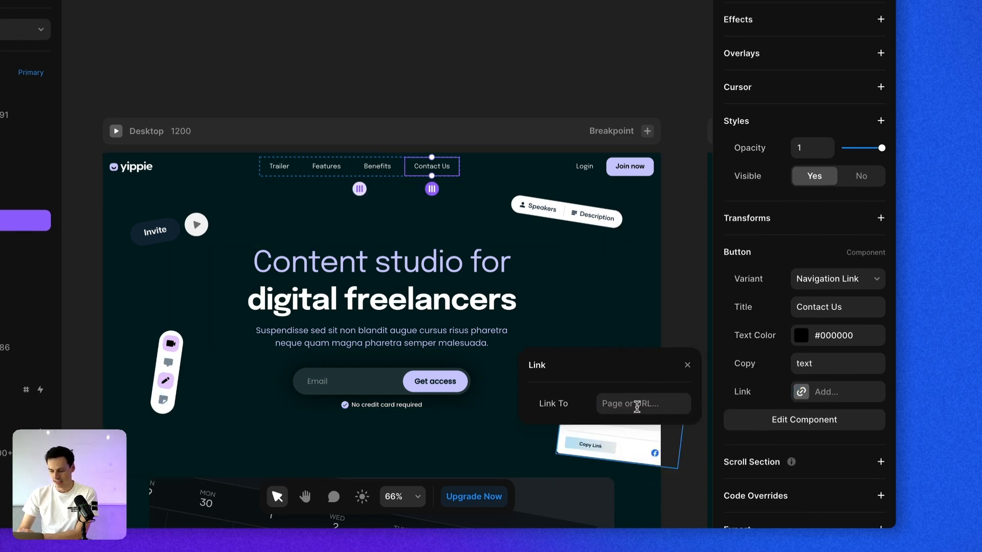
pyautogui.click(642, 403)
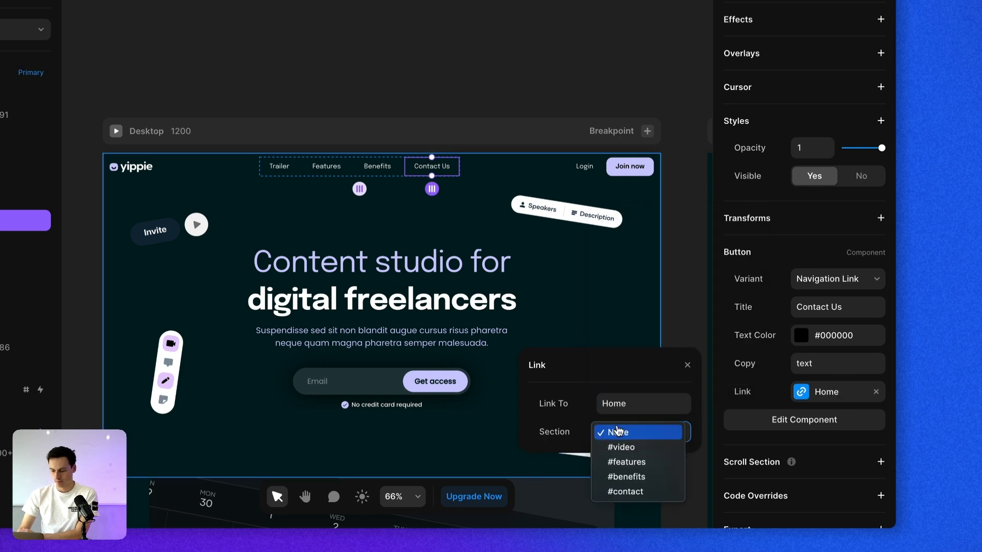
pyautogui.click(624, 492)
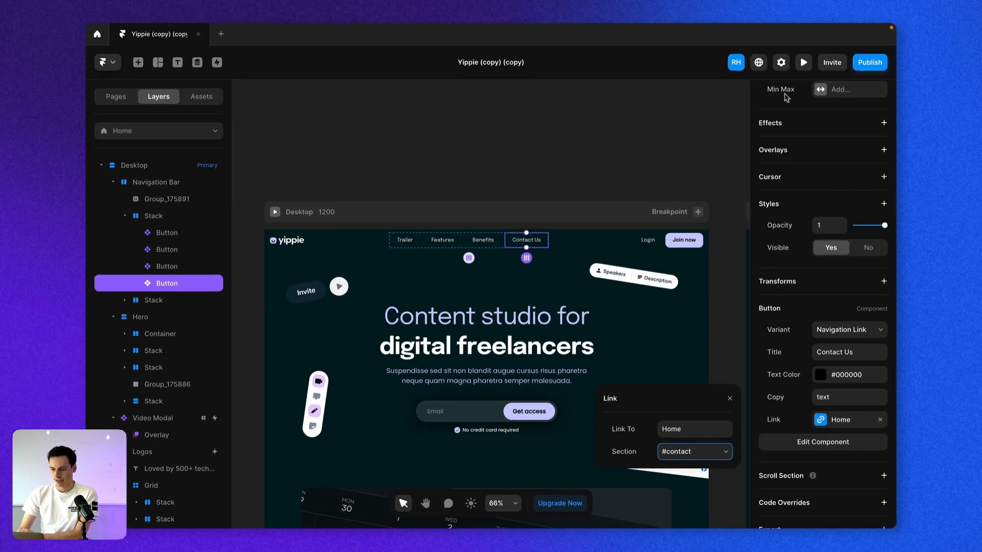
pyautogui.click(804, 63)
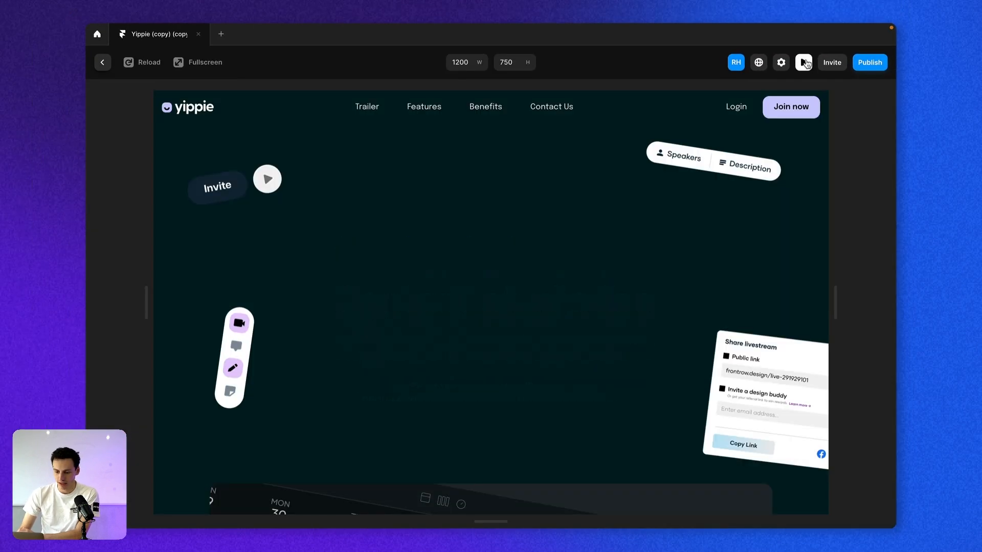
pyautogui.click(804, 63)
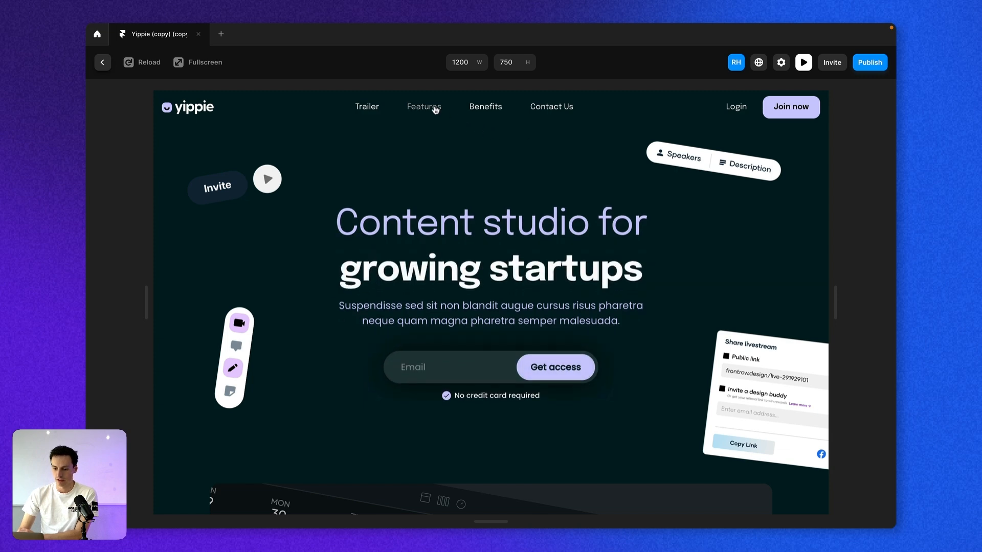
pyautogui.scroll(-3)
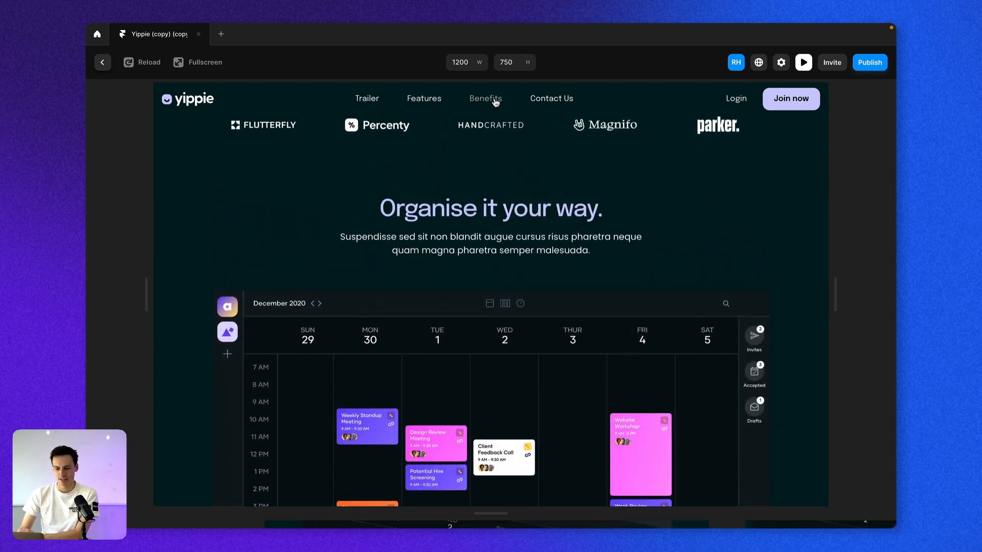
pyautogui.click(550, 99)
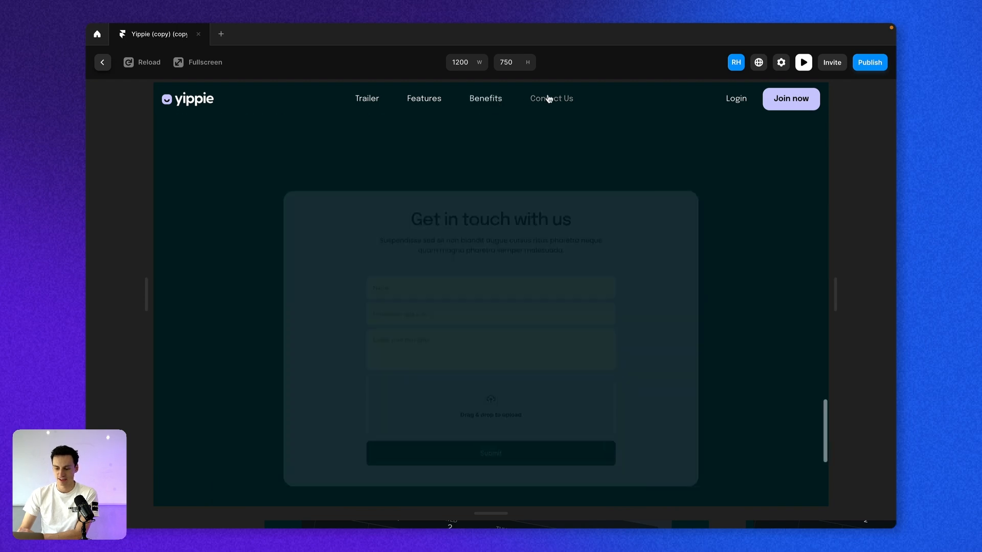
pyautogui.scroll(3)
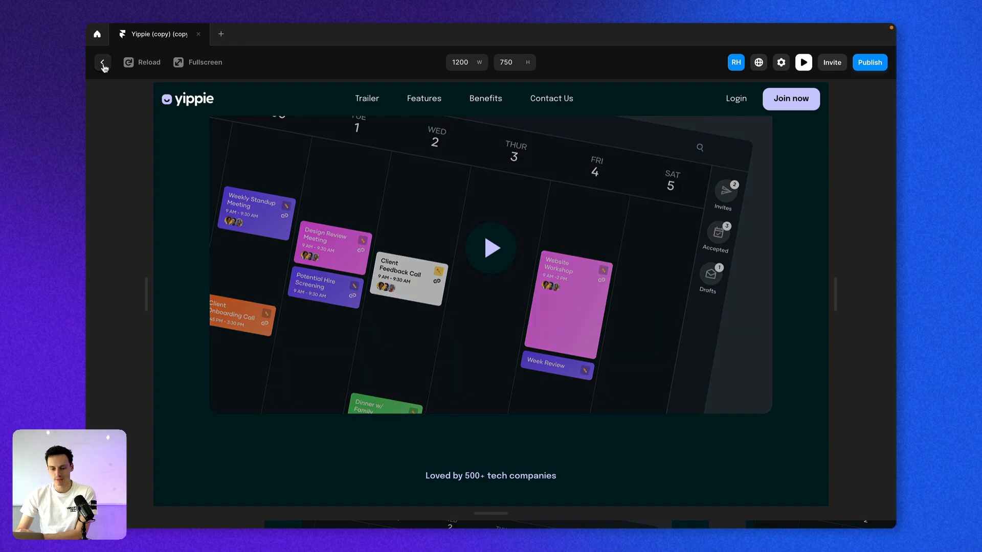
pyautogui.click(103, 63)
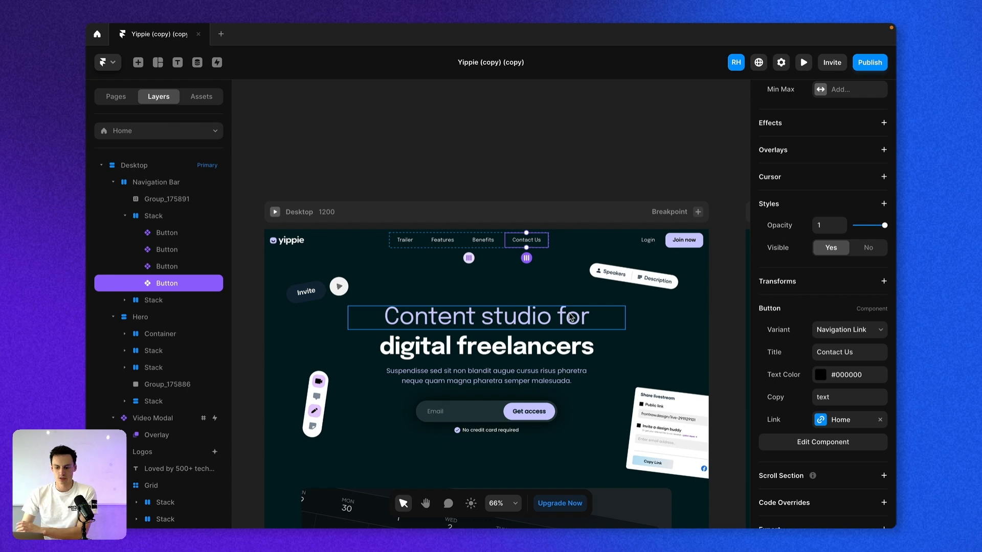
# Step: Set the Navigation Link variant's link Scroll to Smooth and return to the Home page
pyautogui.click(822, 442)
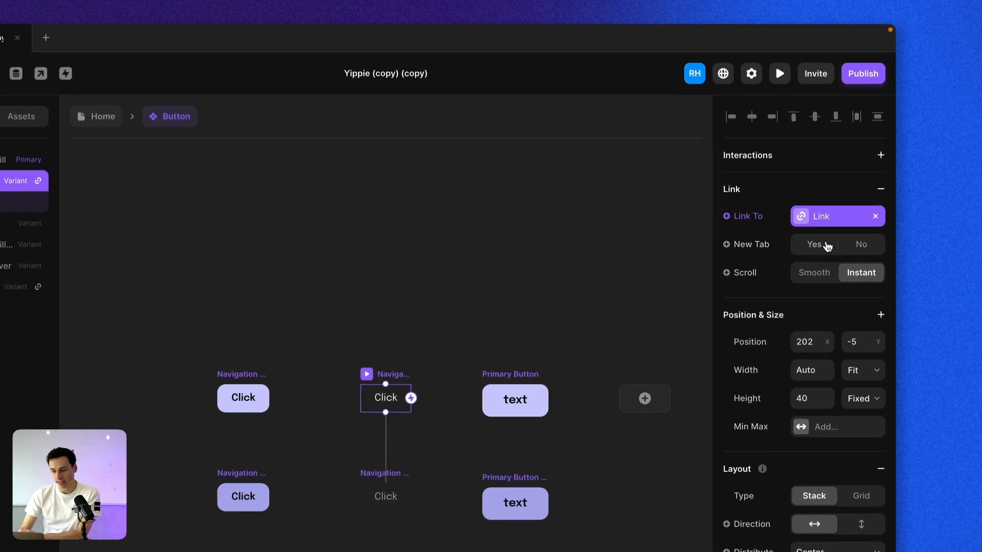
pyautogui.click(813, 272)
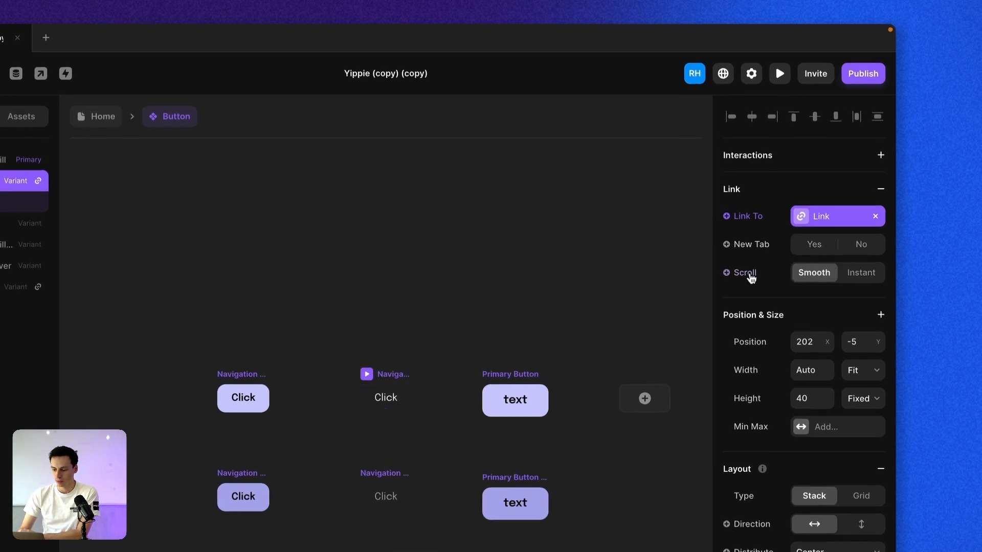
pyautogui.click(385, 397)
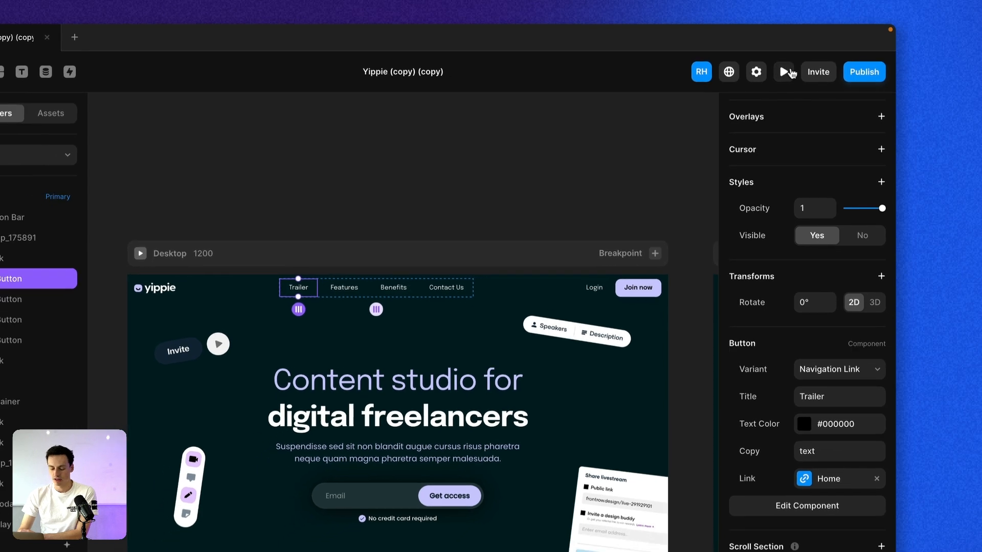
# Step: Preview the site, try the Trailer link gliding to the video section, and return to editing
pyautogui.click(784, 71)
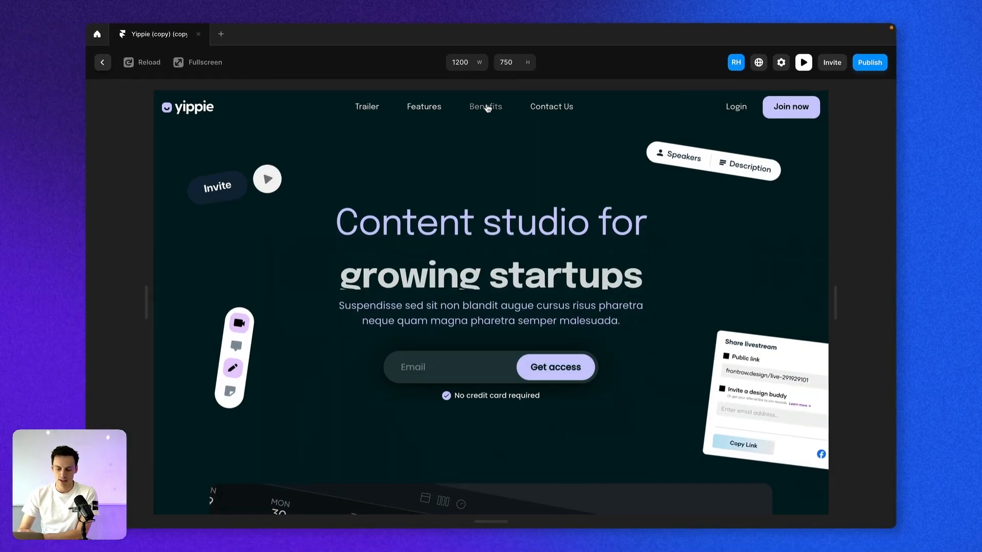
pyautogui.scroll(-3)
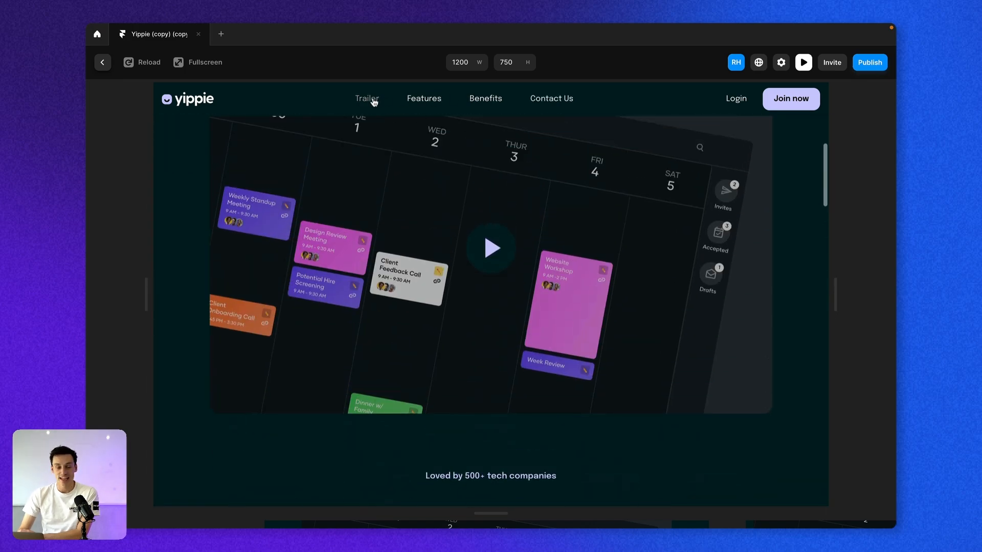
pyautogui.click(102, 62)
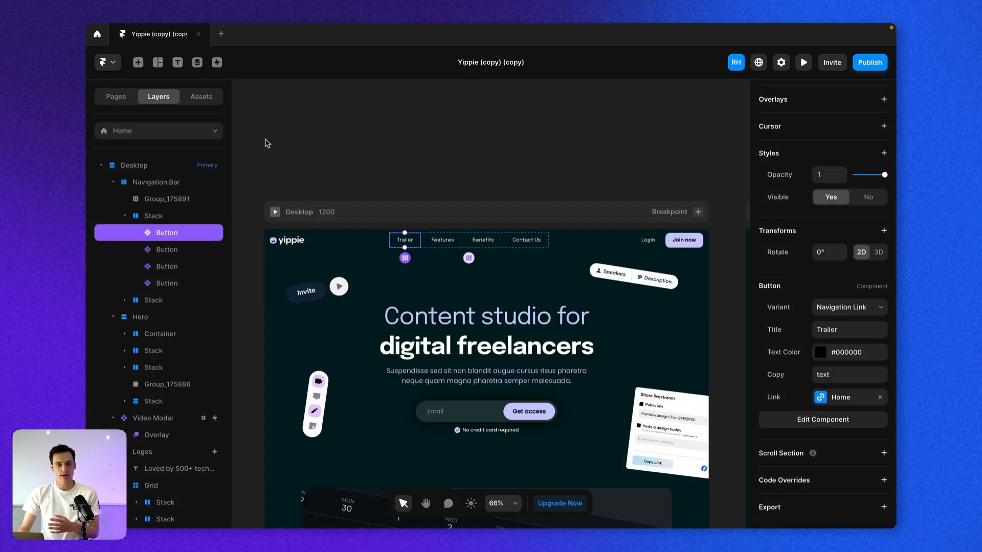
# Step: Scroll down to the CTA 2 contact form area
pyautogui.scroll(-3)
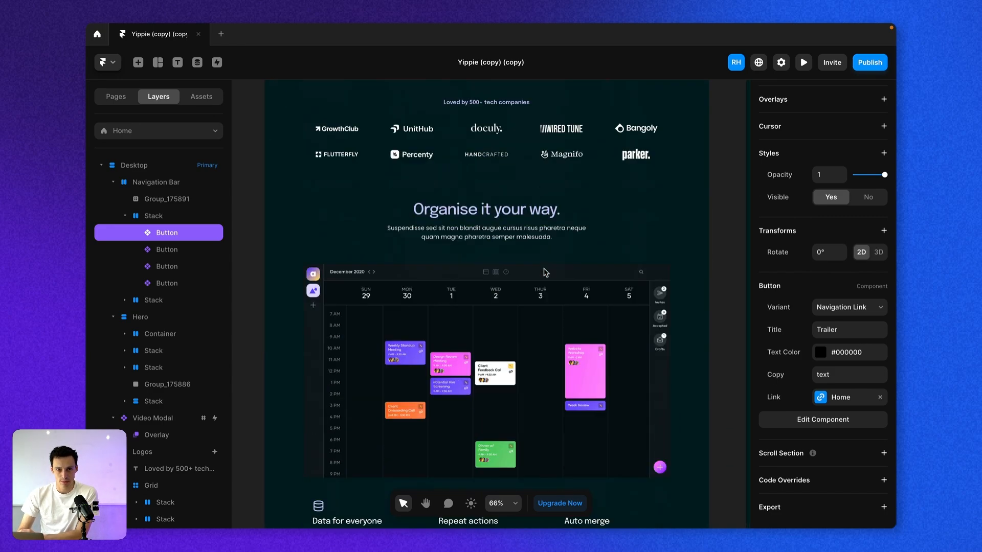
pyautogui.scroll(-3)
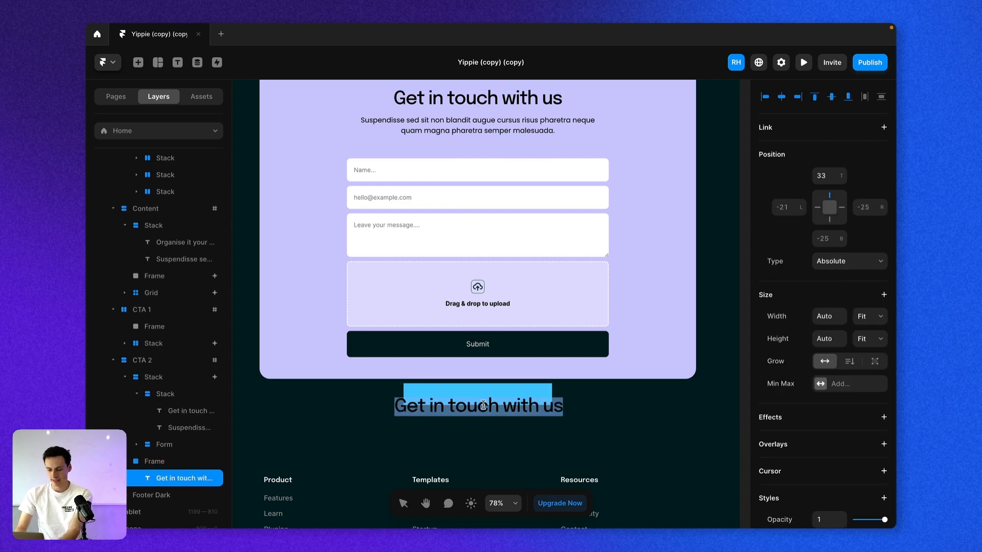
# Step: Make the text a 'Take me to the top' button with padding 15 and the Lime fill style
pyautogui.write('Take me to the top')
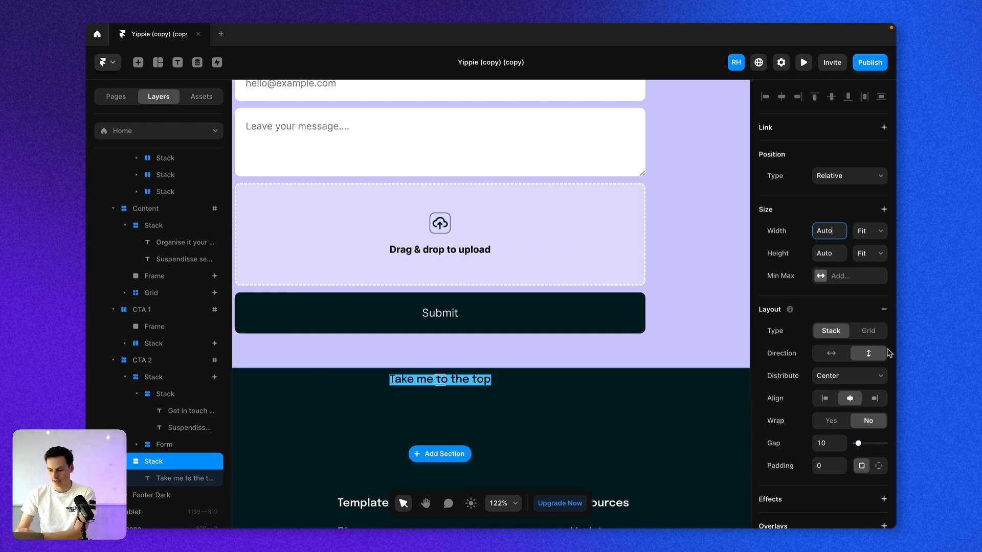
pyautogui.scroll(-3)
pyautogui.write('10')
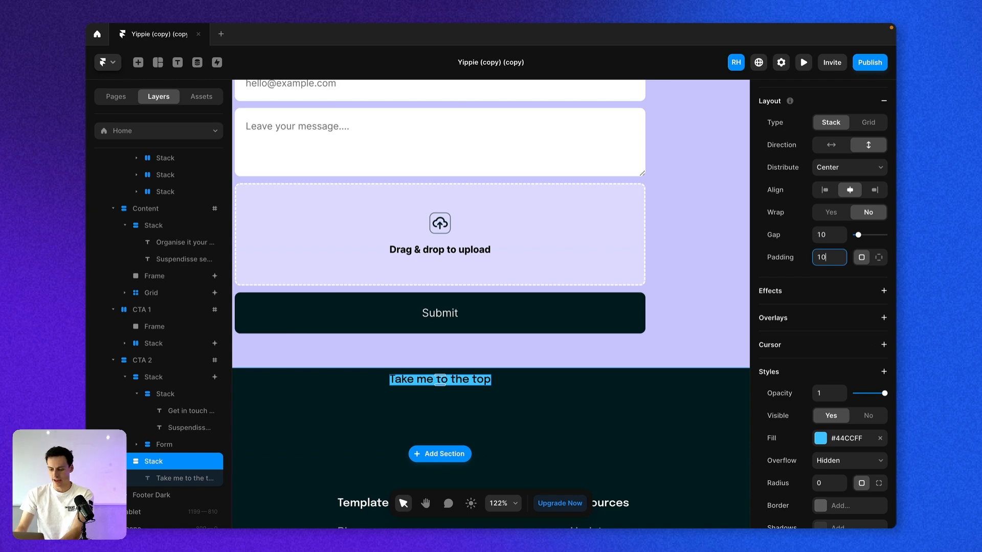
pyautogui.write('15')
pyautogui.click(829, 483)
pyautogui.write('6')
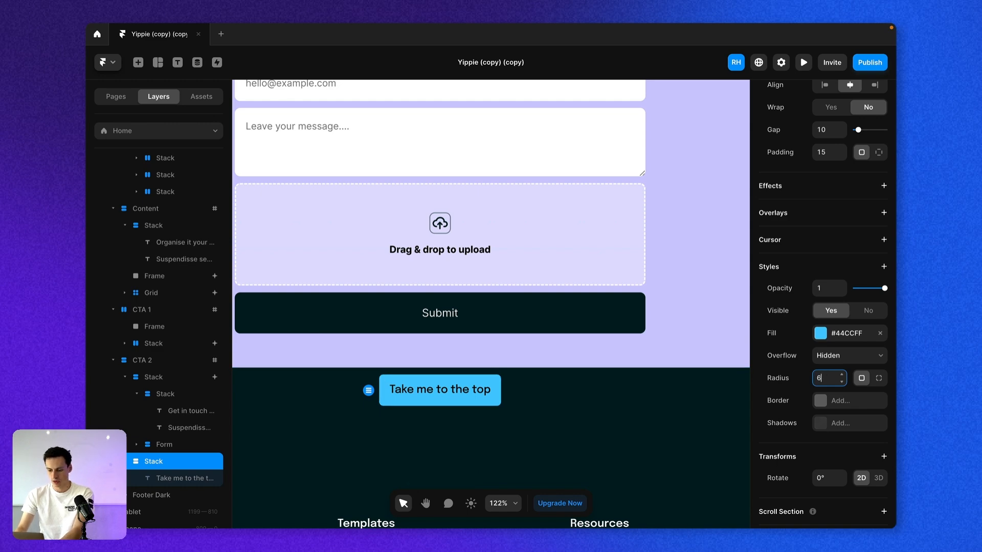
pyautogui.click(821, 332)
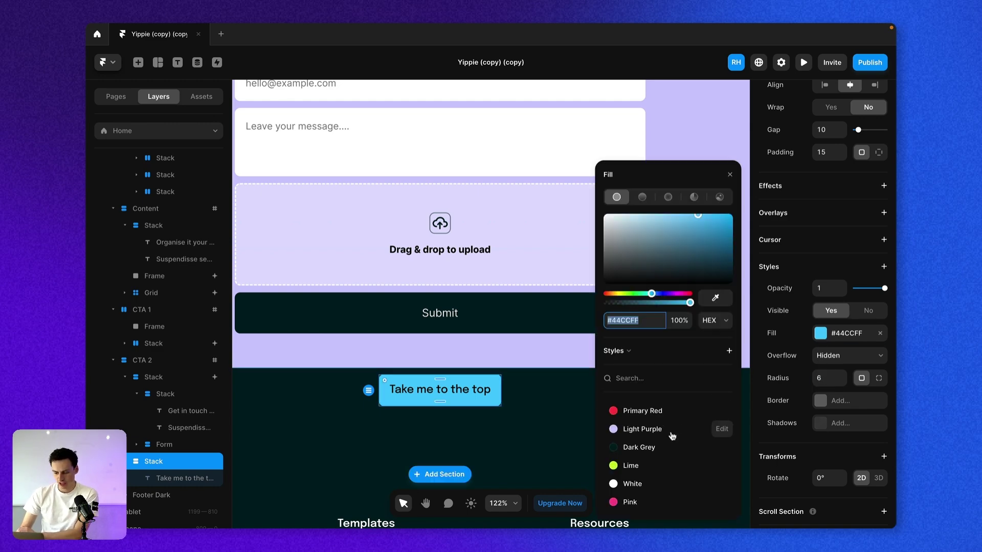
pyautogui.click(631, 466)
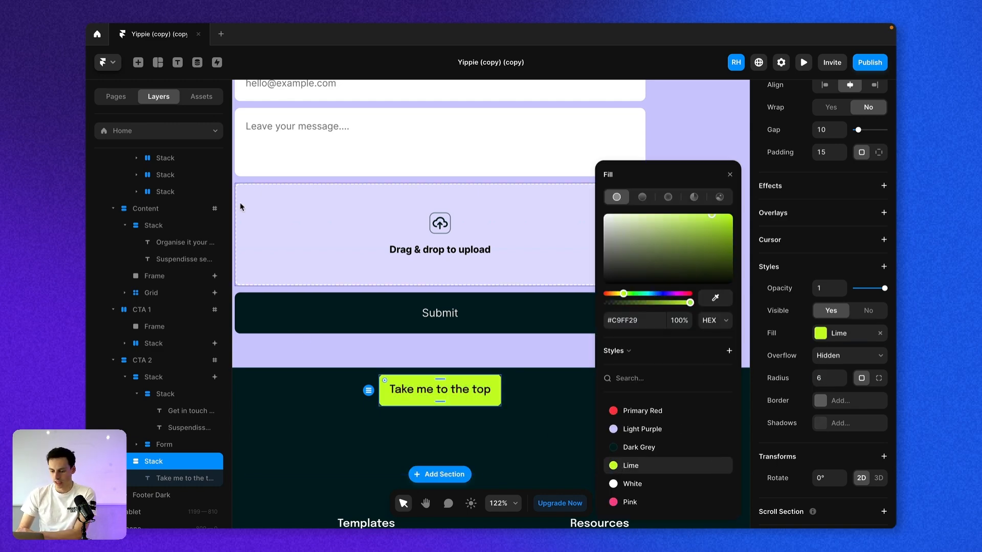
pyautogui.click(138, 63)
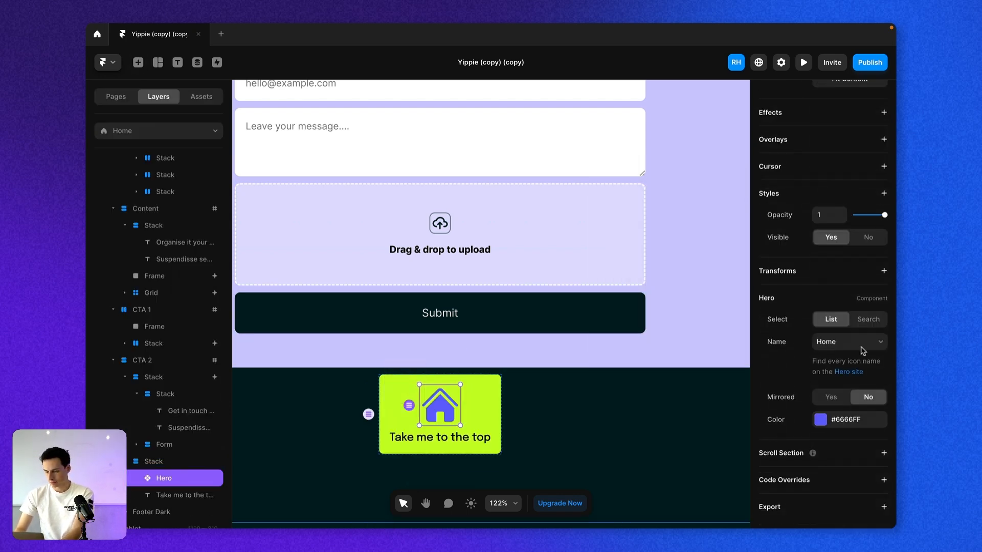
# Step: Swap in a black 16×16 ArrowLongUp Hero icon laid out horizontally beside the label
pyautogui.click(849, 341)
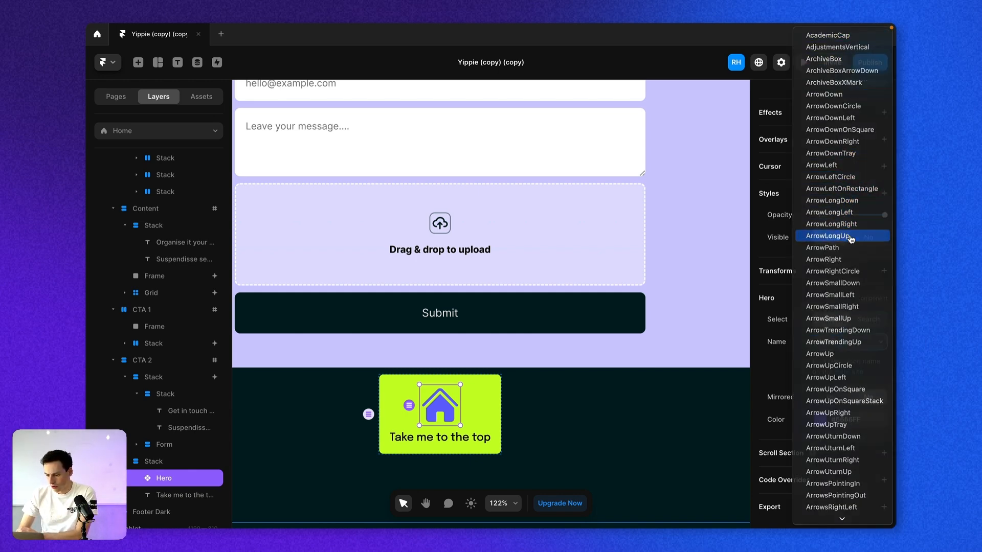
pyautogui.click(831, 236)
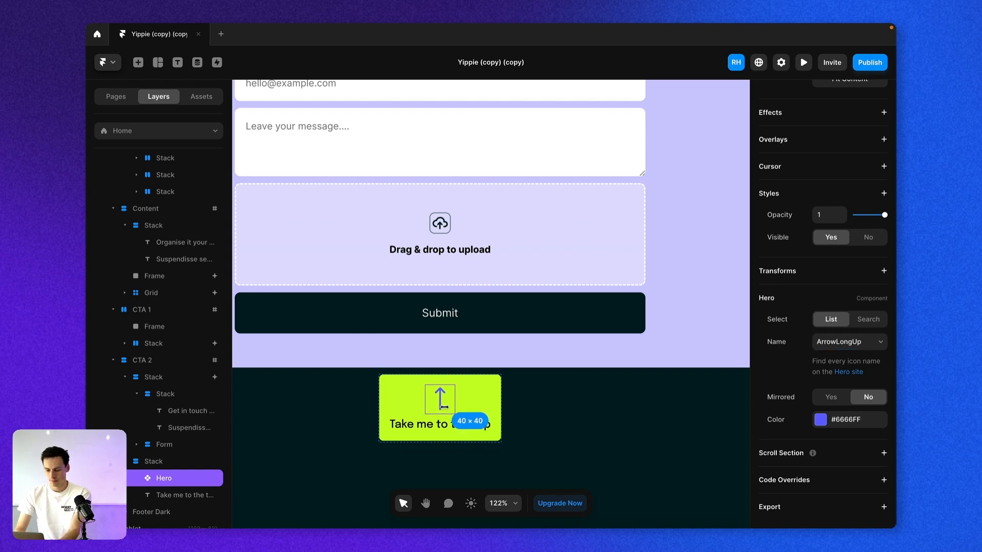
pyautogui.click(819, 420)
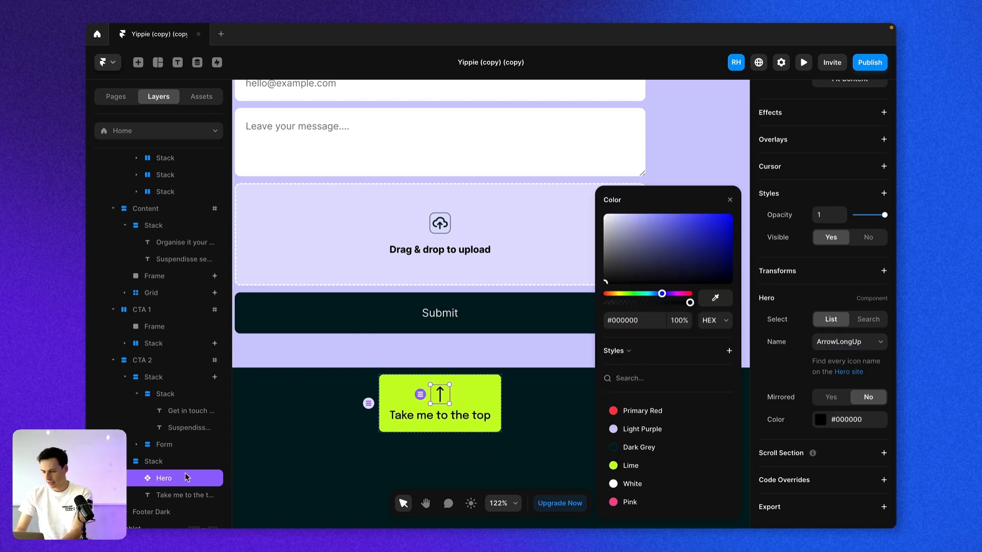
pyautogui.click(154, 462)
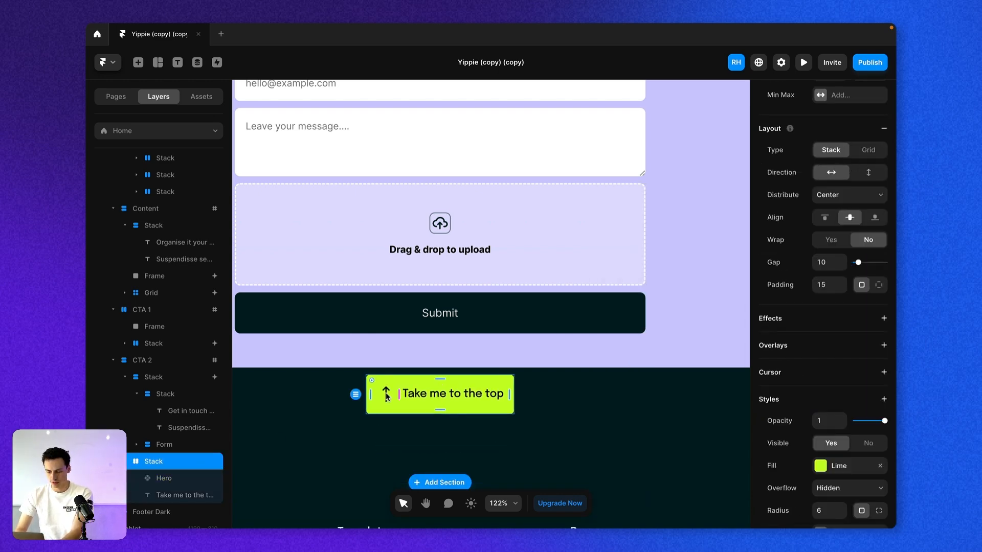
pyautogui.click(386, 392)
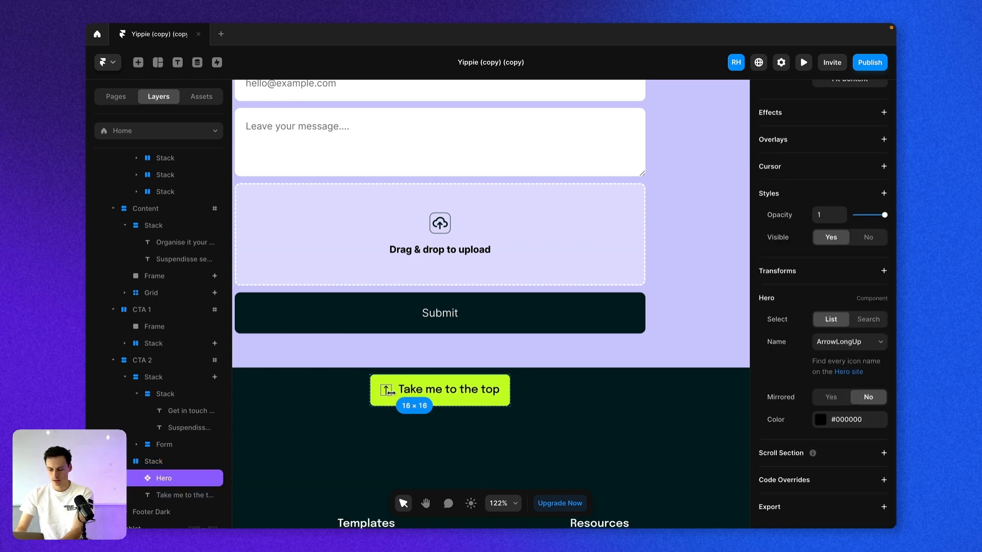
pyautogui.click(440, 392)
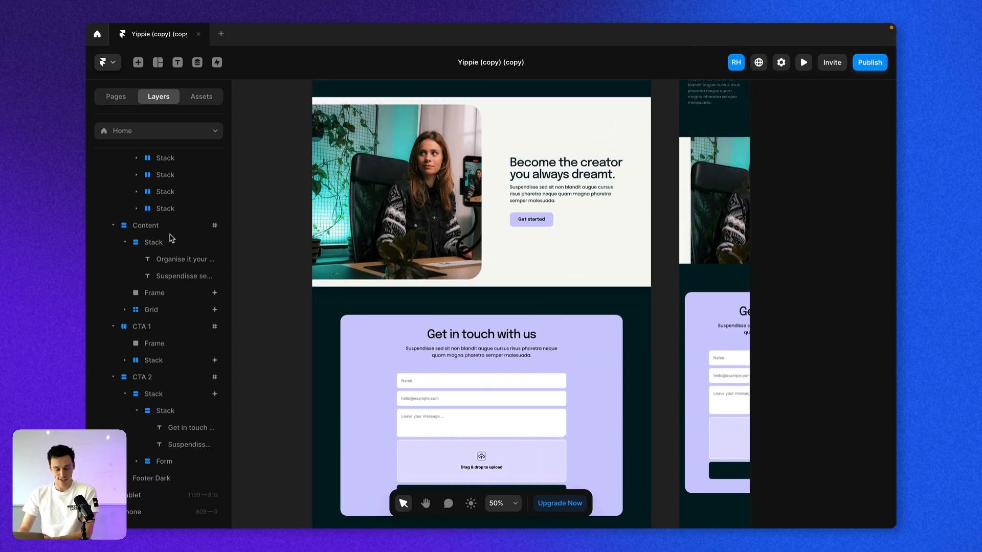
# Step: Set the lime button Stack's position to Fixed, 20 px from the right and bottom edges
pyautogui.click(134, 164)
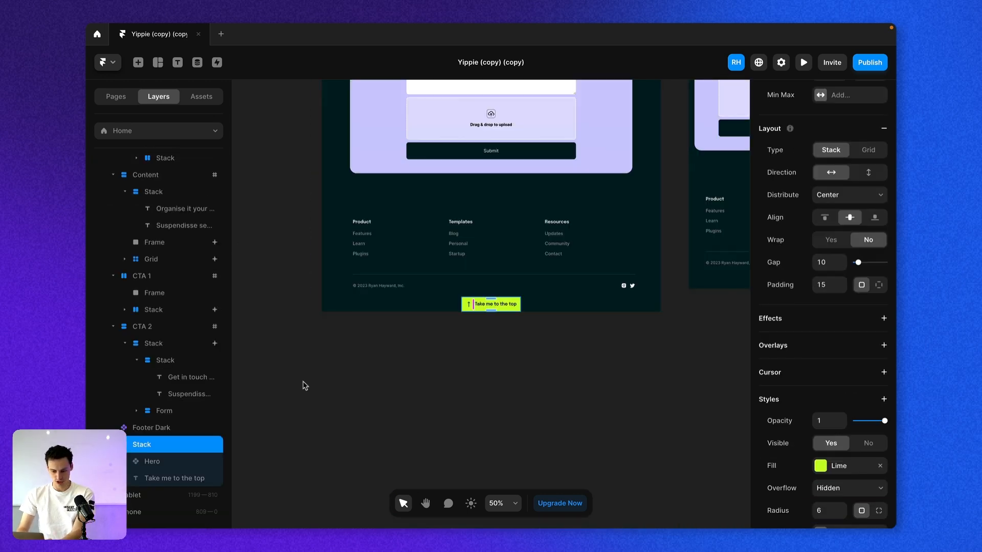
pyautogui.click(846, 175)
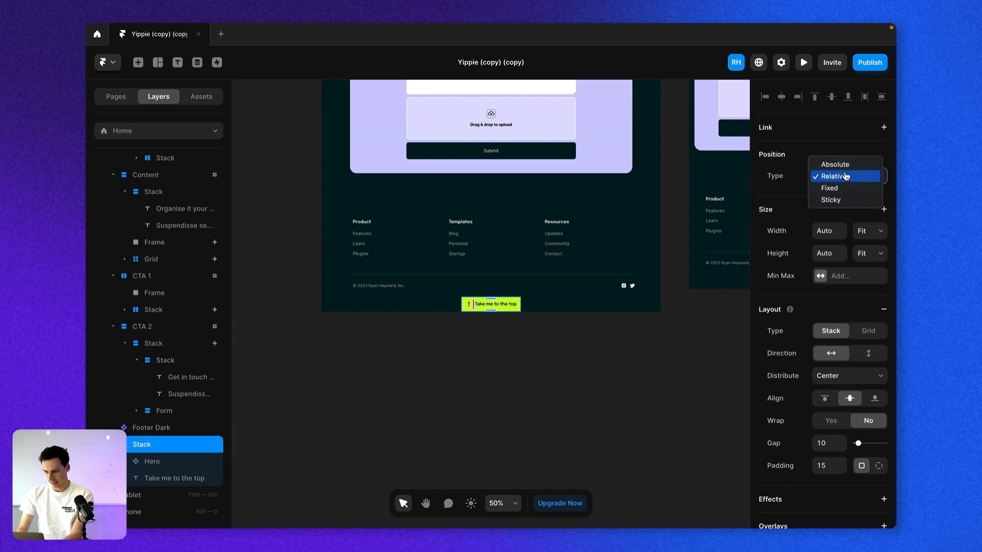
pyautogui.click(828, 188)
pyautogui.write('20')
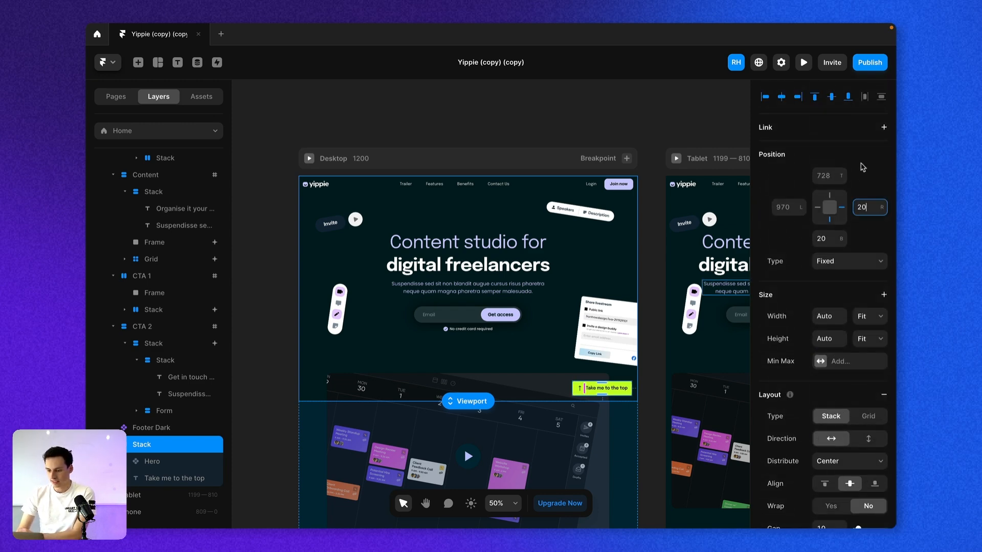
# Step: Give the Hero section a scroll section anchor named 'hero'
pyautogui.click(884, 127)
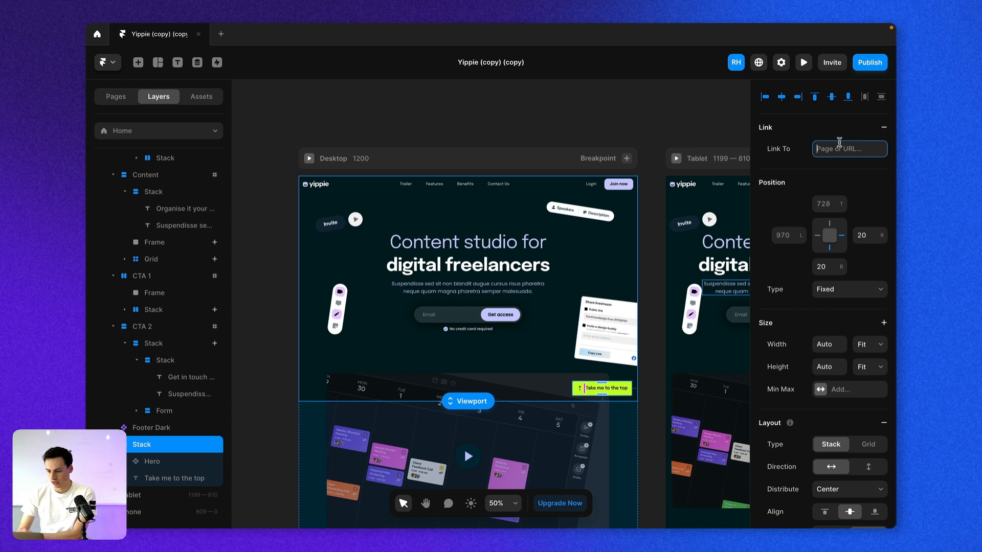
pyautogui.click(849, 148)
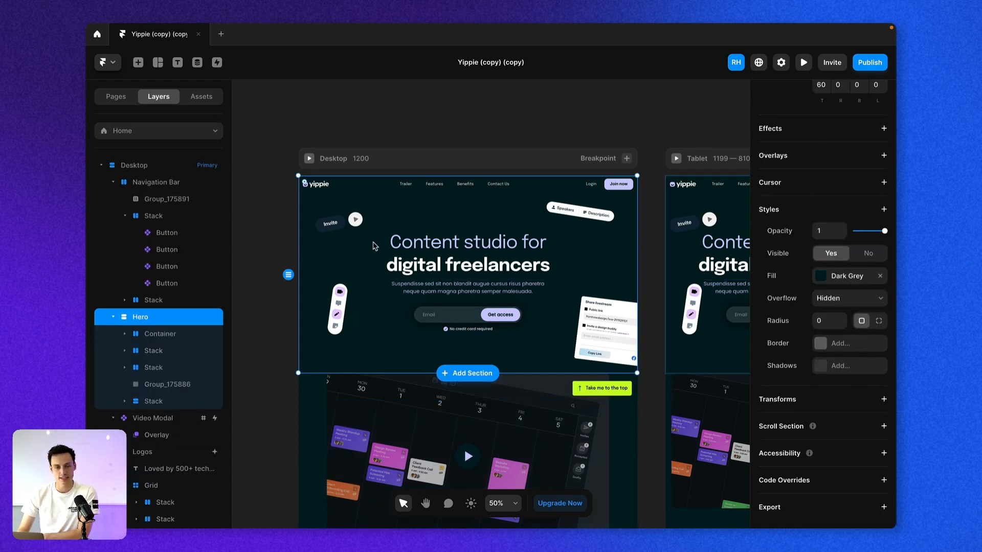
pyautogui.click(884, 426)
pyautogui.write('heerp')
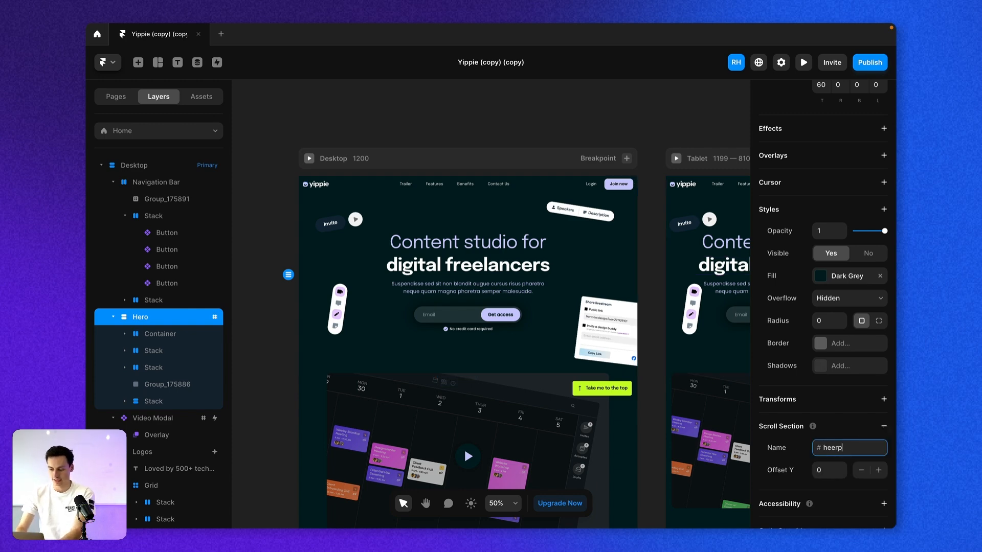
pyautogui.write('hero')
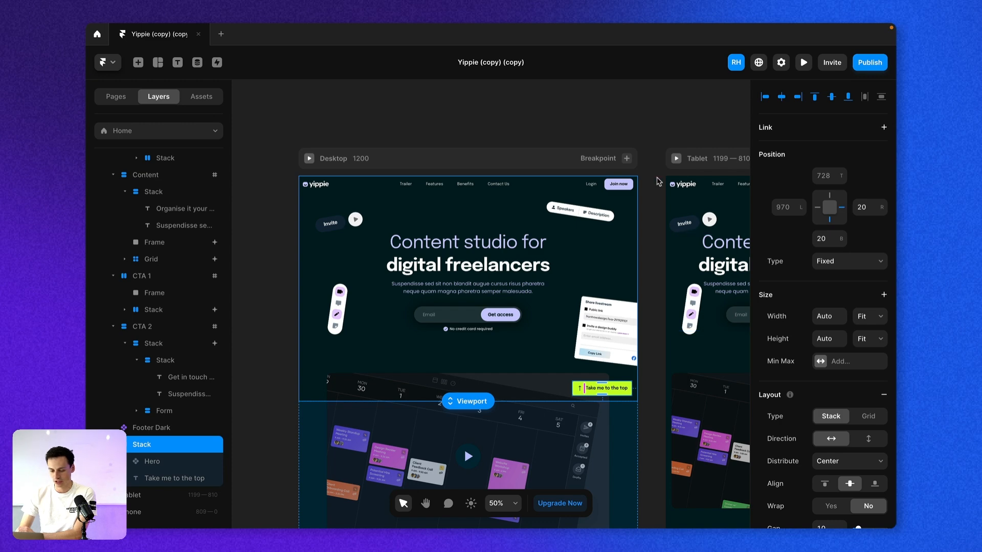
# Step: Link the lime button to Home's #hero section with smooth scrolling
pyautogui.click(883, 127)
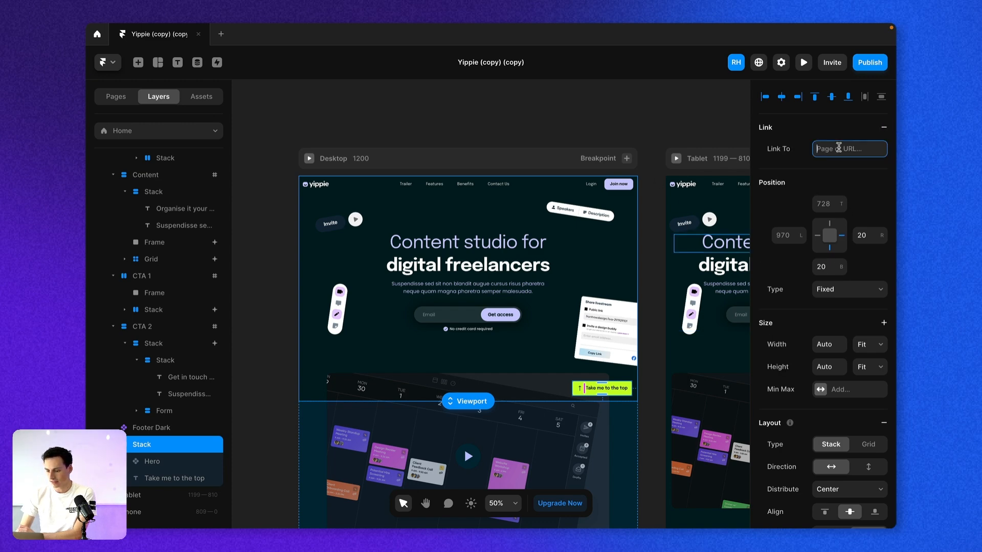
pyautogui.click(849, 148)
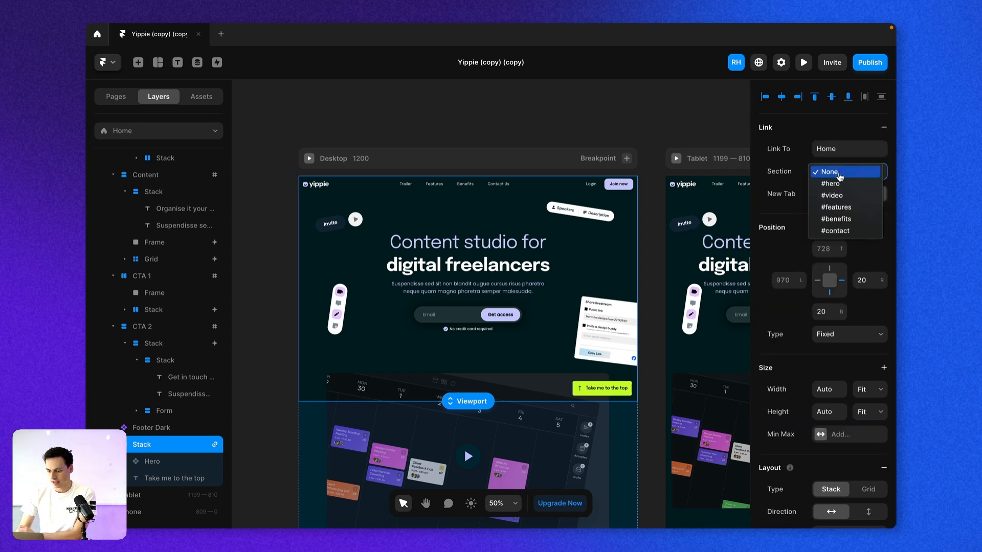
pyautogui.click(832, 183)
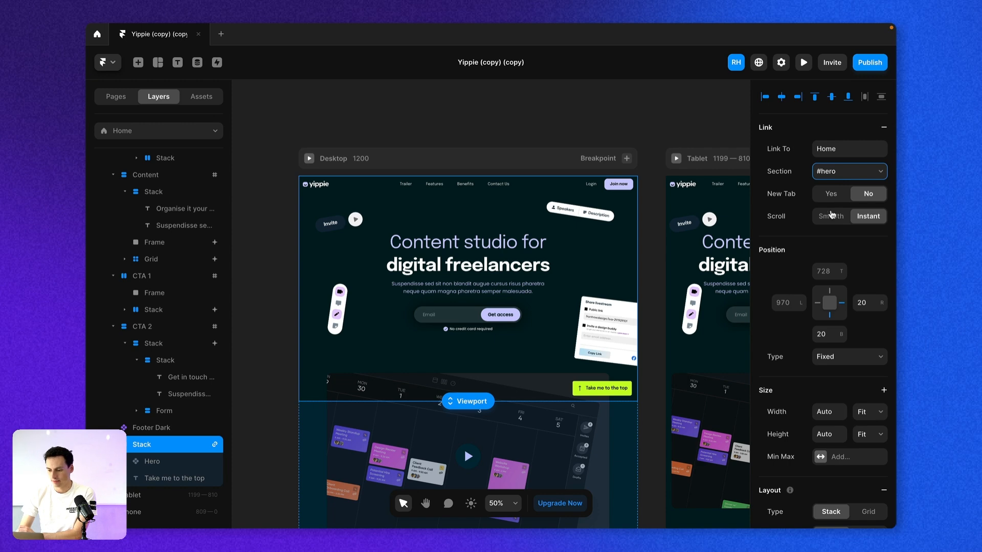
pyautogui.click(831, 216)
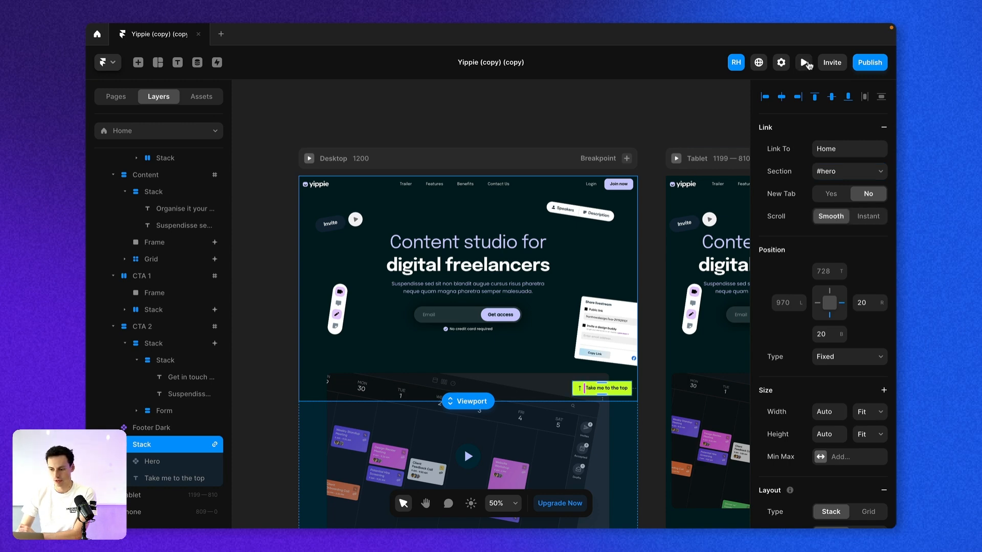
# Step: Preview the site, scroll down, and use 'Take me to the top' to return to the hero
pyautogui.click(803, 62)
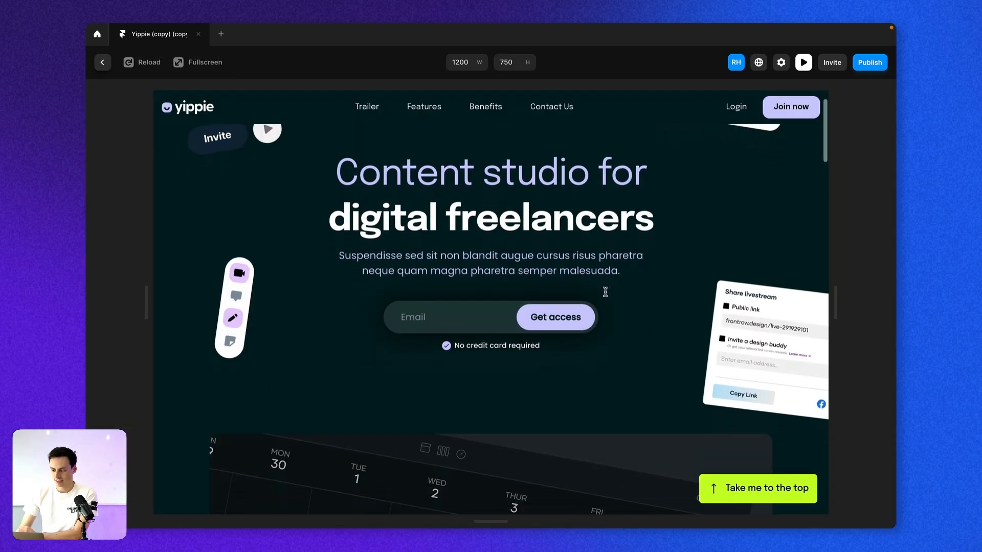
pyautogui.scroll(-3)
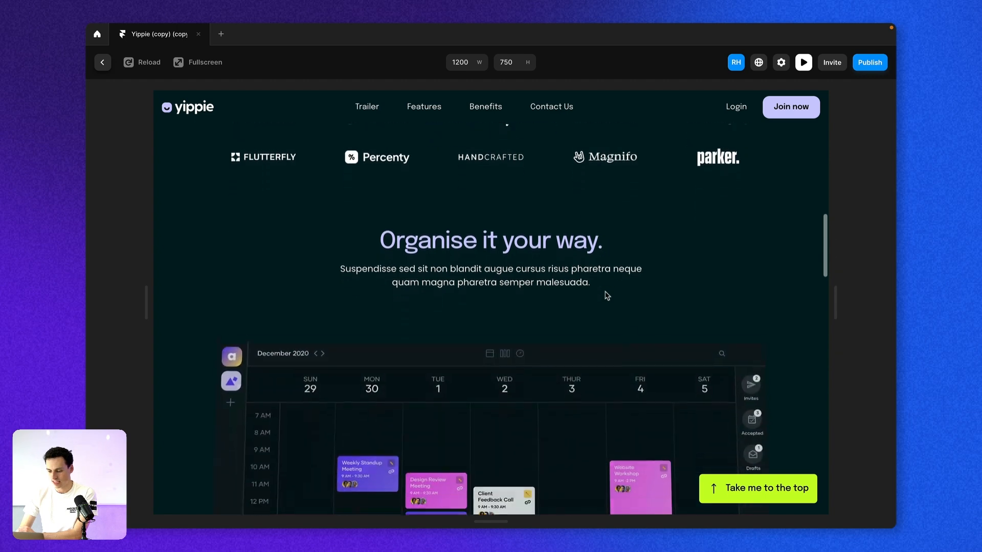
pyautogui.scroll(-3)
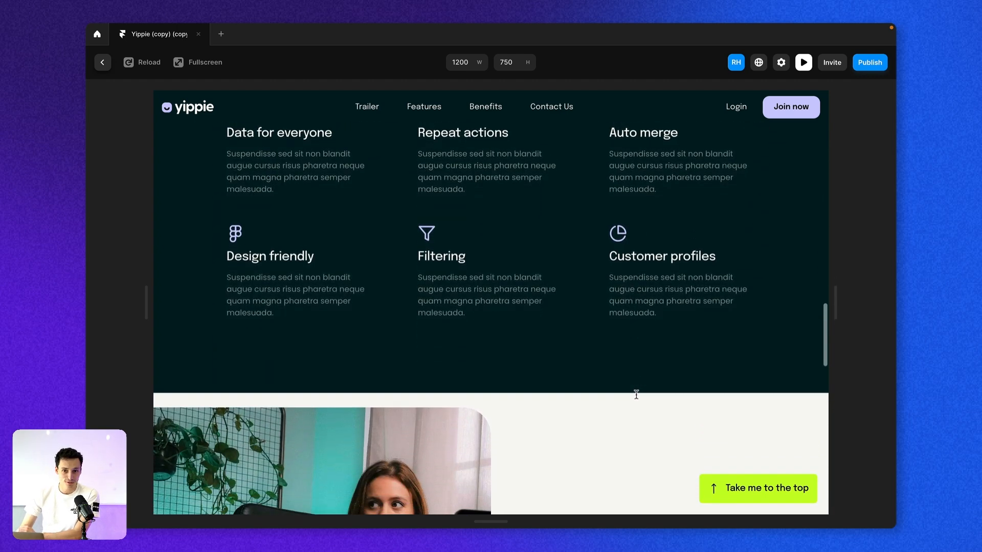
pyautogui.click(757, 488)
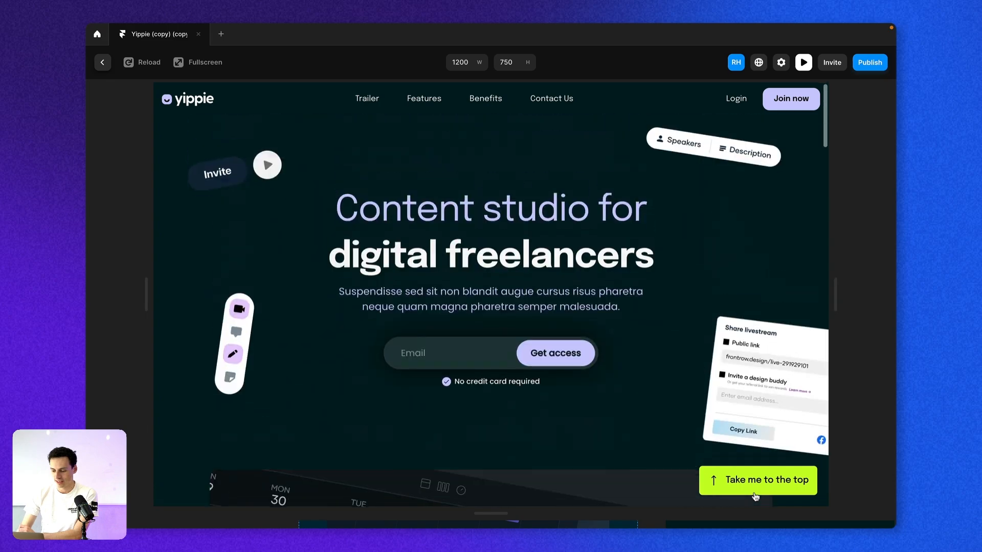